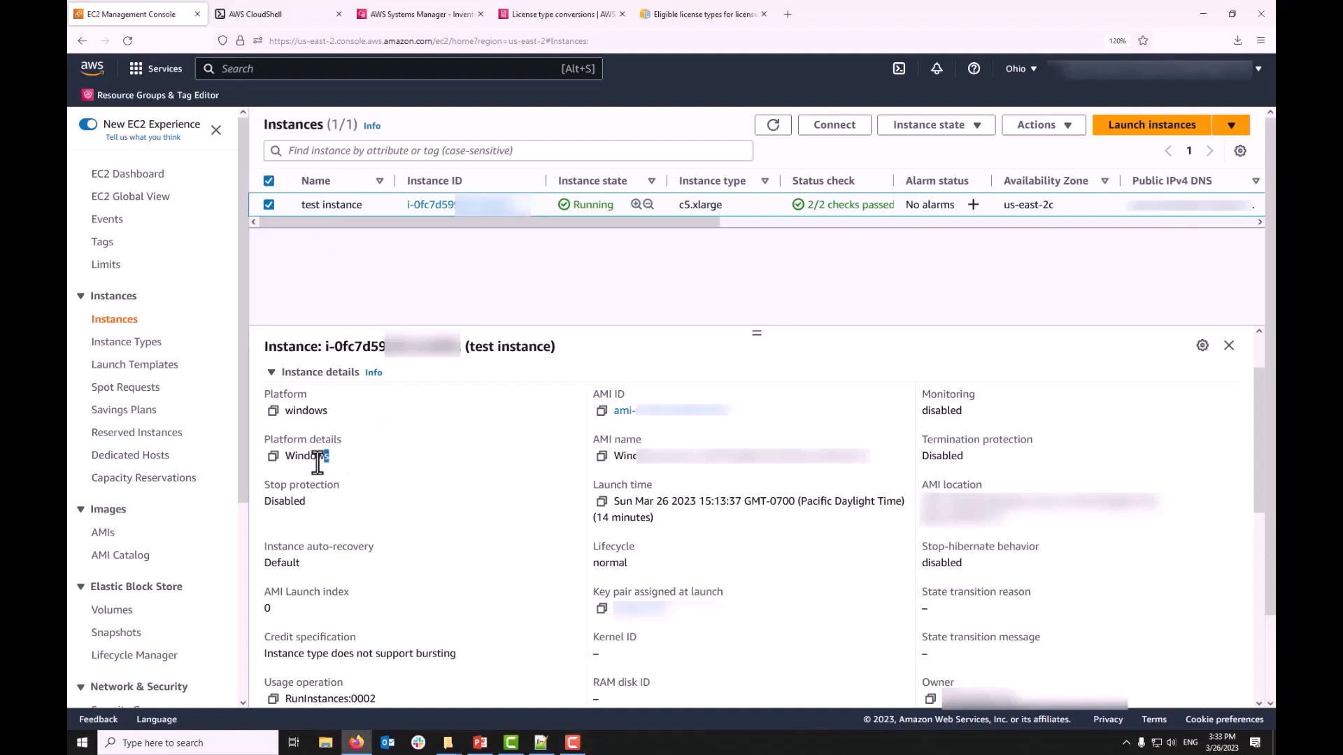
# - Confirm the test instance is Windows with usage operation RunInstances:0002, alongside the license-types docs
pyautogui.doubleClick(305, 455)
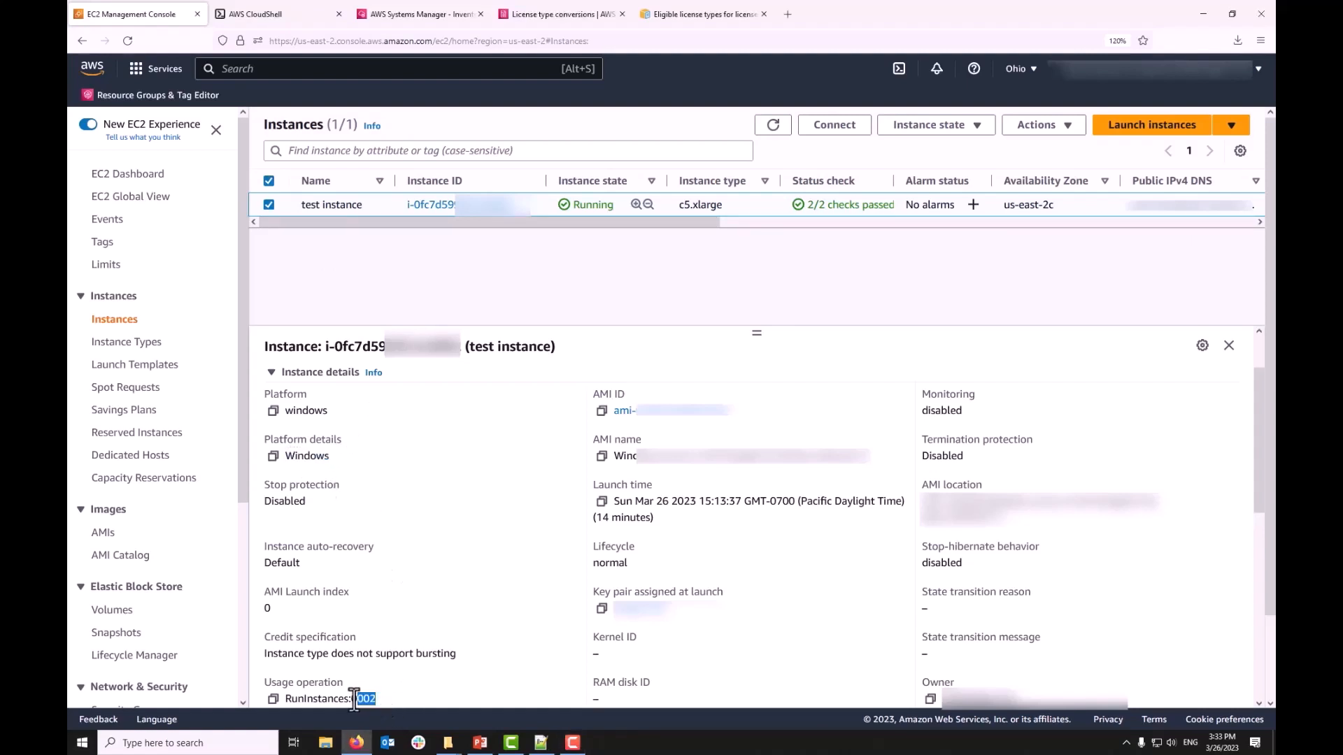
pyautogui.tripleClick(330, 699)
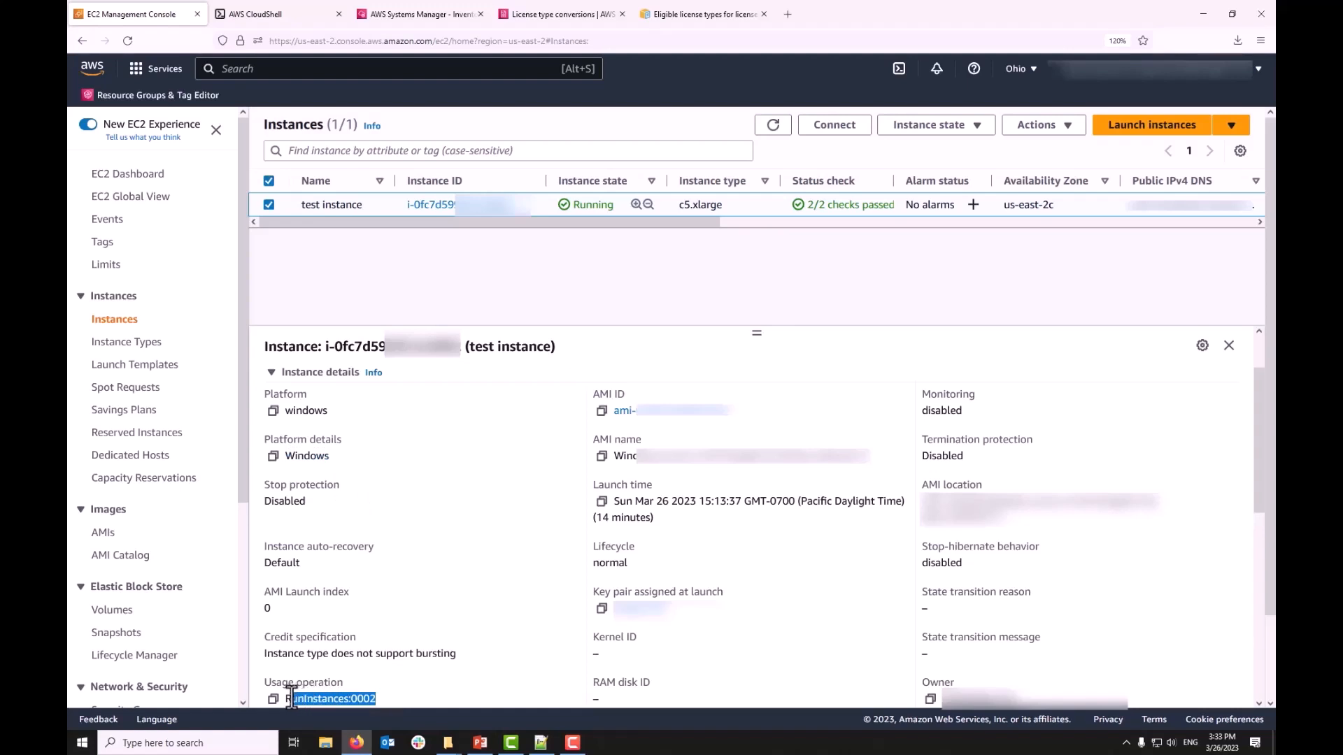
pyautogui.click(698, 14)
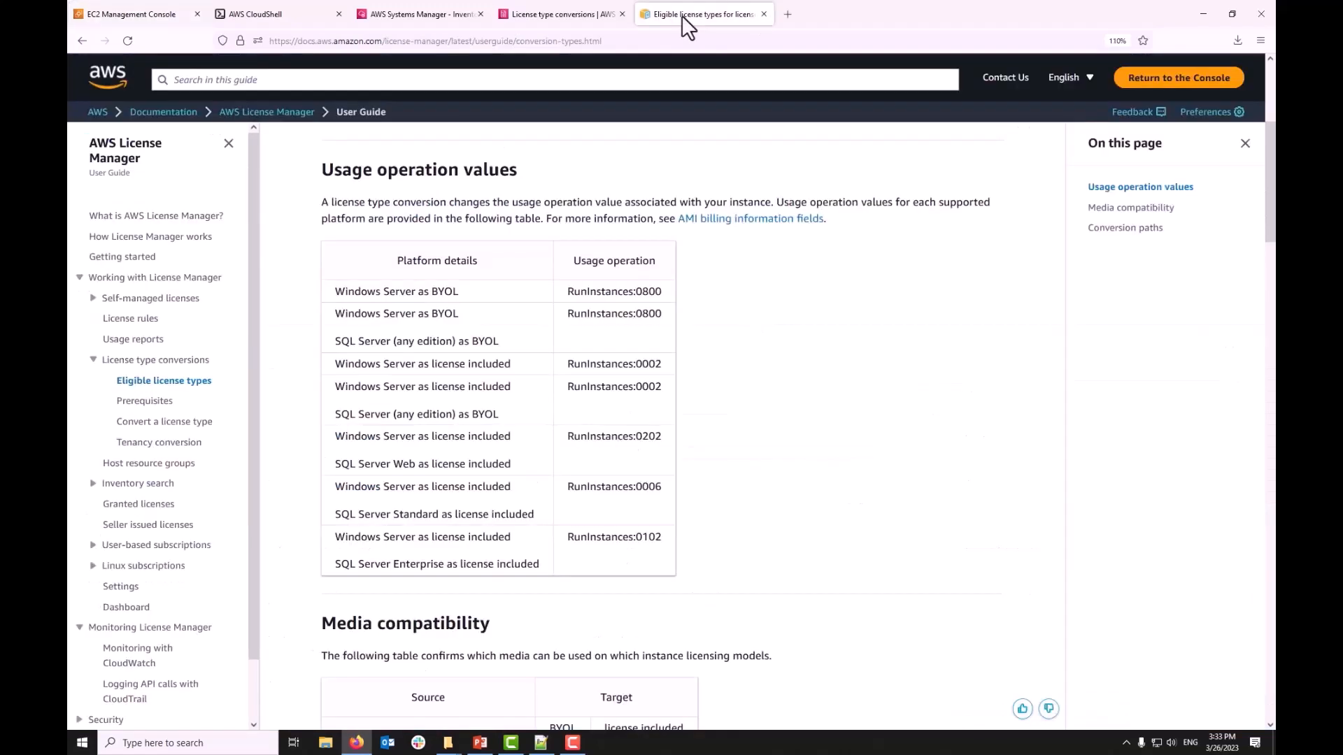
pyautogui.moveTo(607, 464)
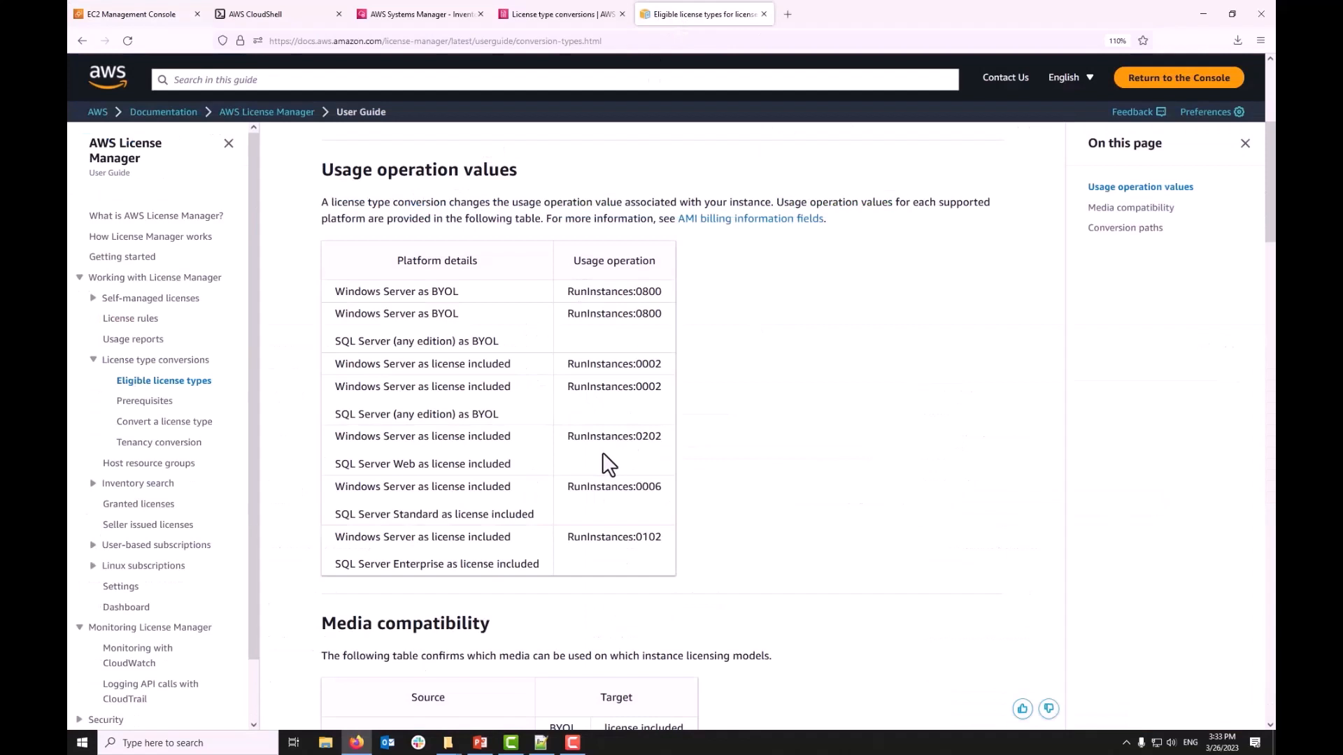
# - Confirm the docs map license-included Windows Server to RunInstances:0002 and BYOL to RunInstances:0800
pyautogui.doubleClick(614, 363)
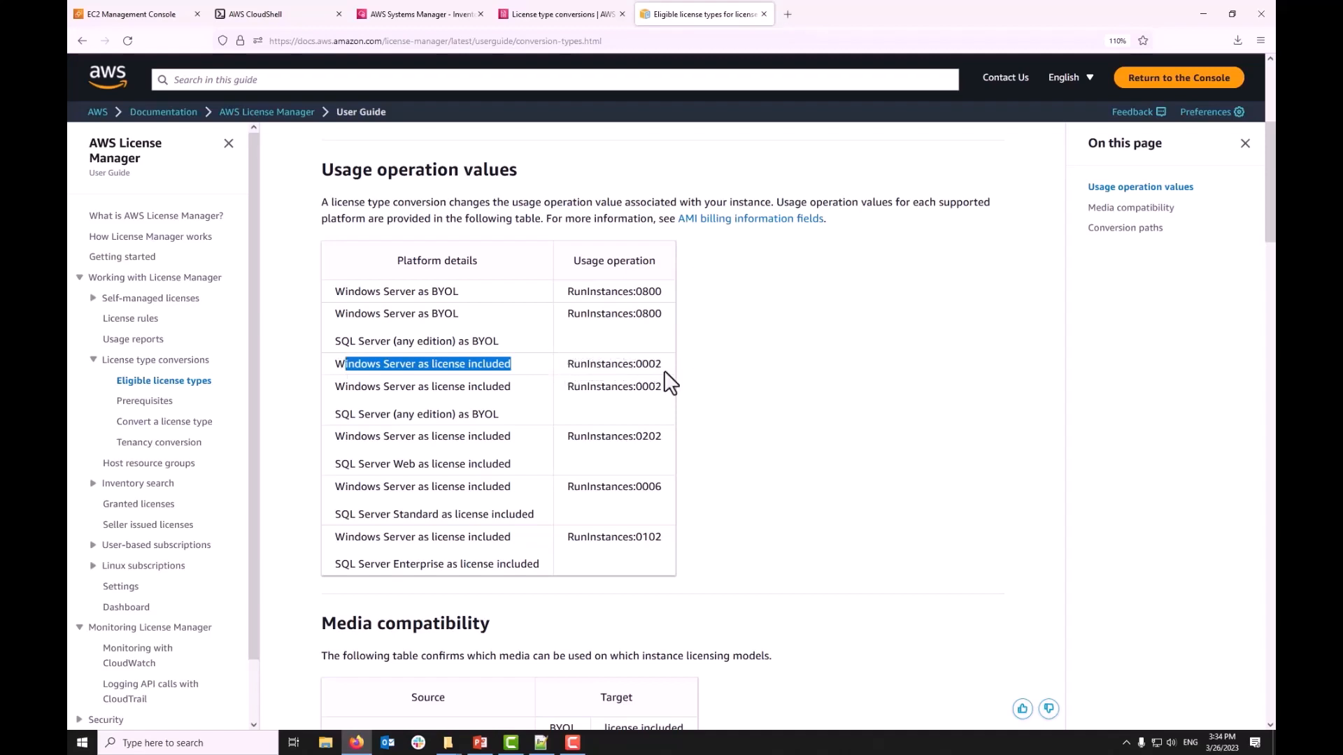
pyautogui.doubleClick(648, 363)
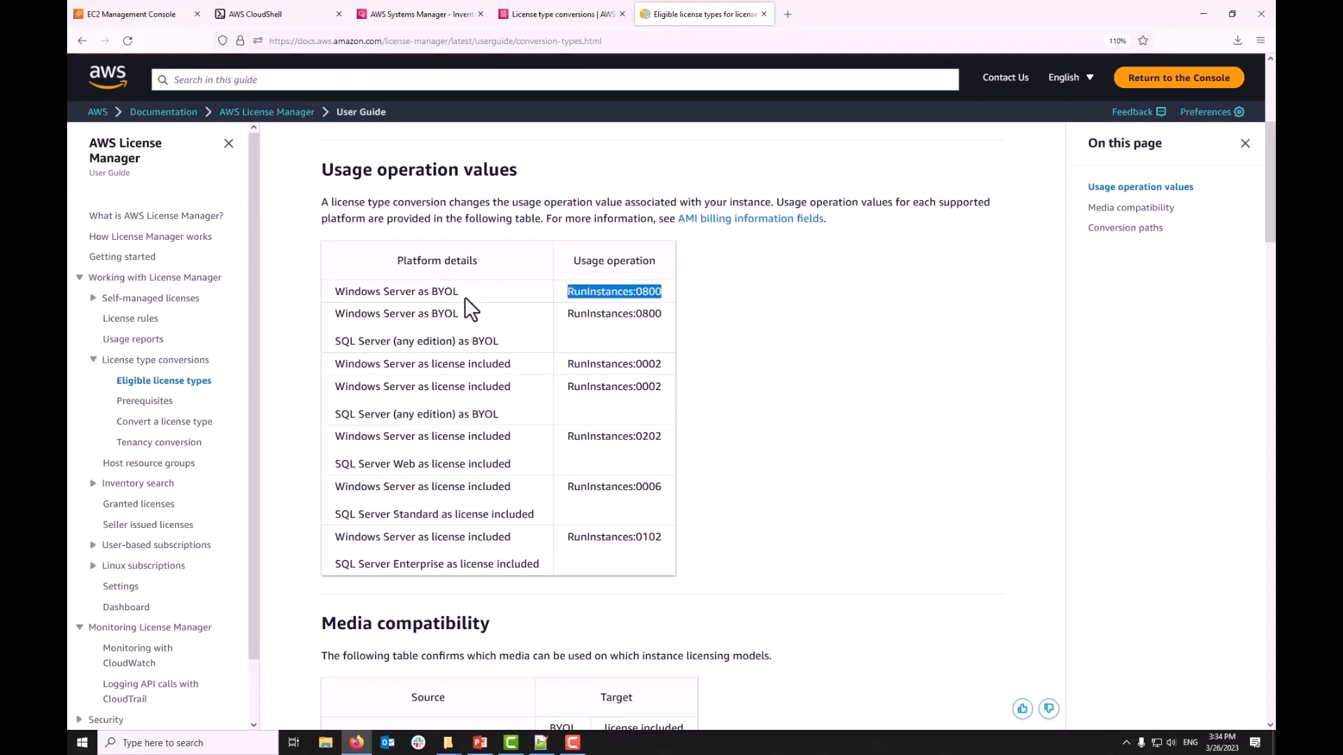
pyautogui.moveTo(117, 123)
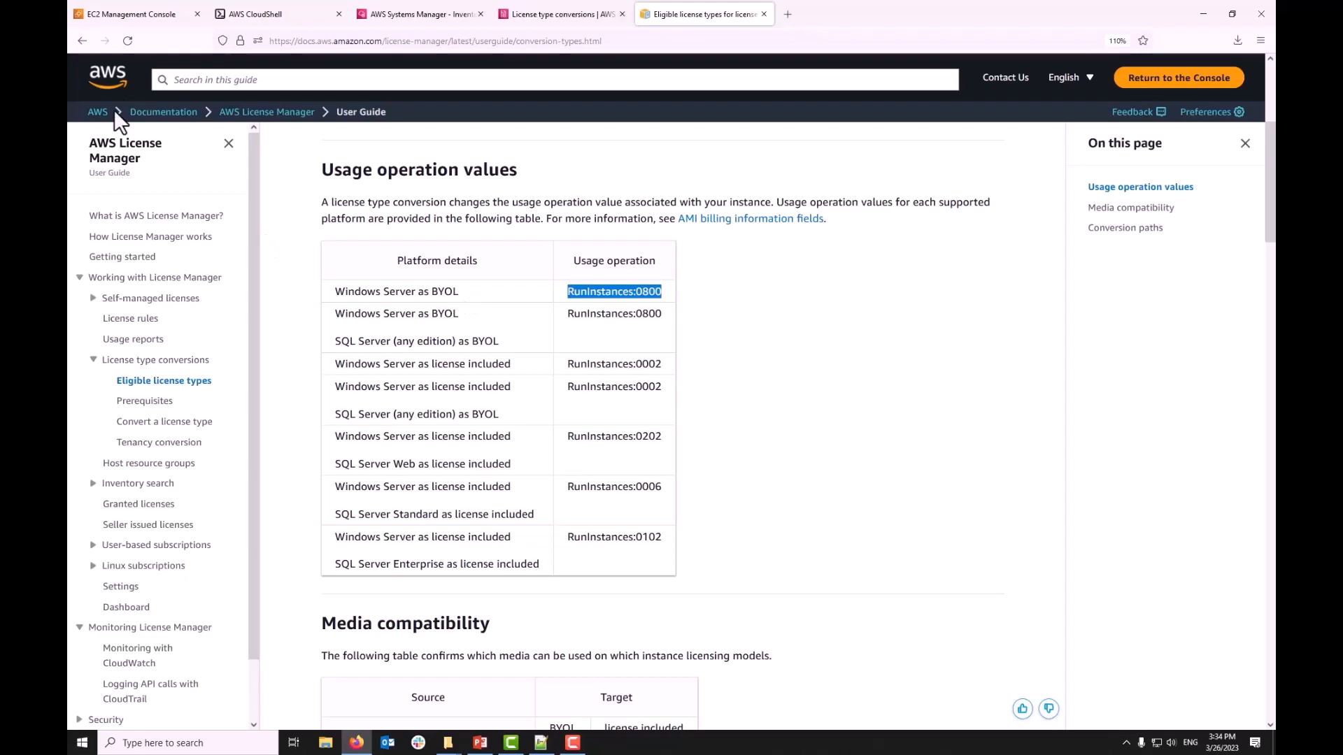
pyautogui.click(129, 14)
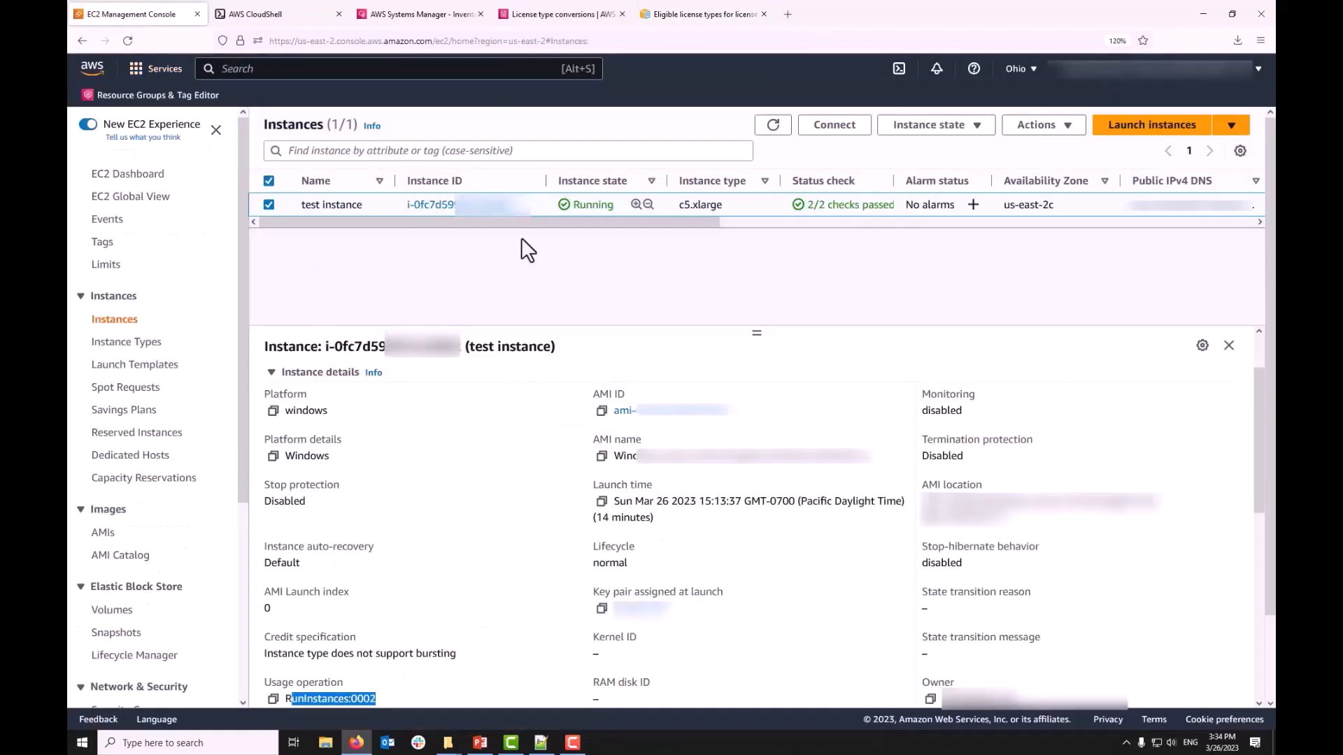
# - Check Systems Manager Inventory lists the test instance as a managed Windows Server 2019 Datacenter node
pyautogui.click(419, 14)
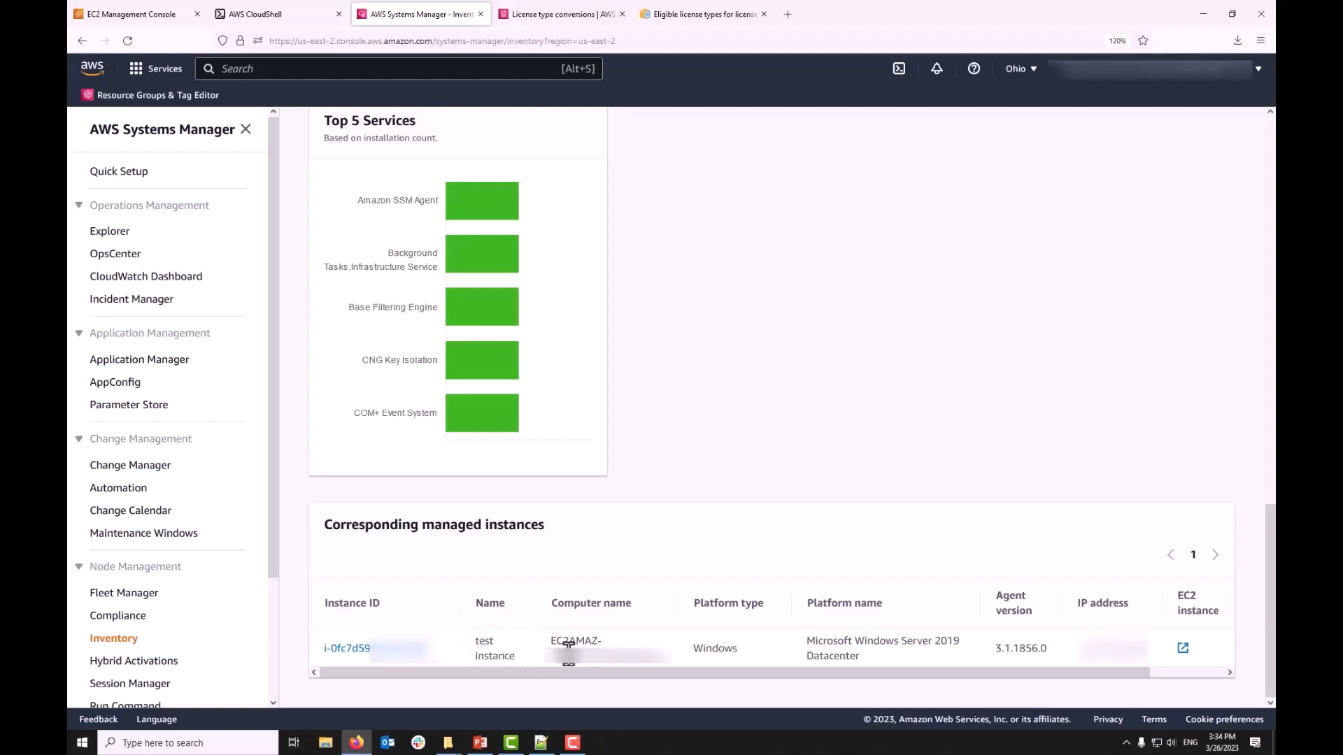
pyautogui.moveTo(548, 666)
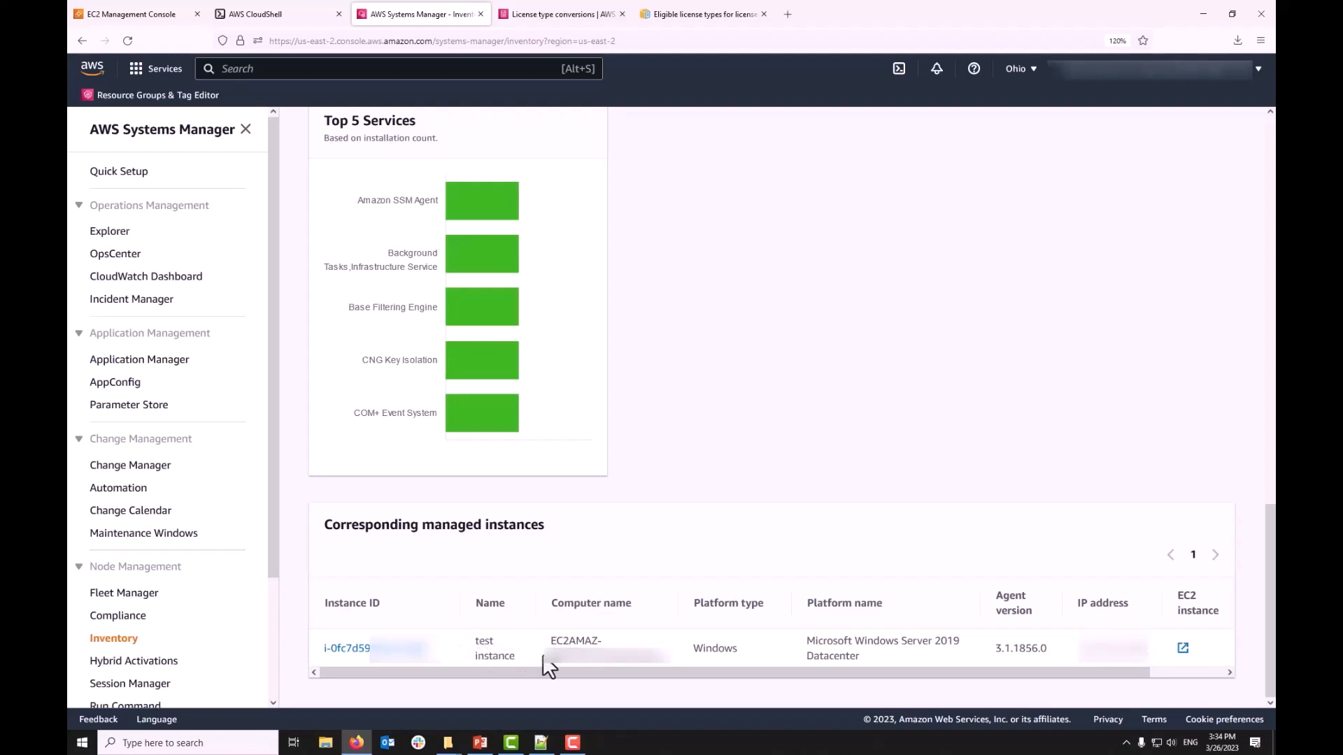
pyautogui.moveTo(538, 661)
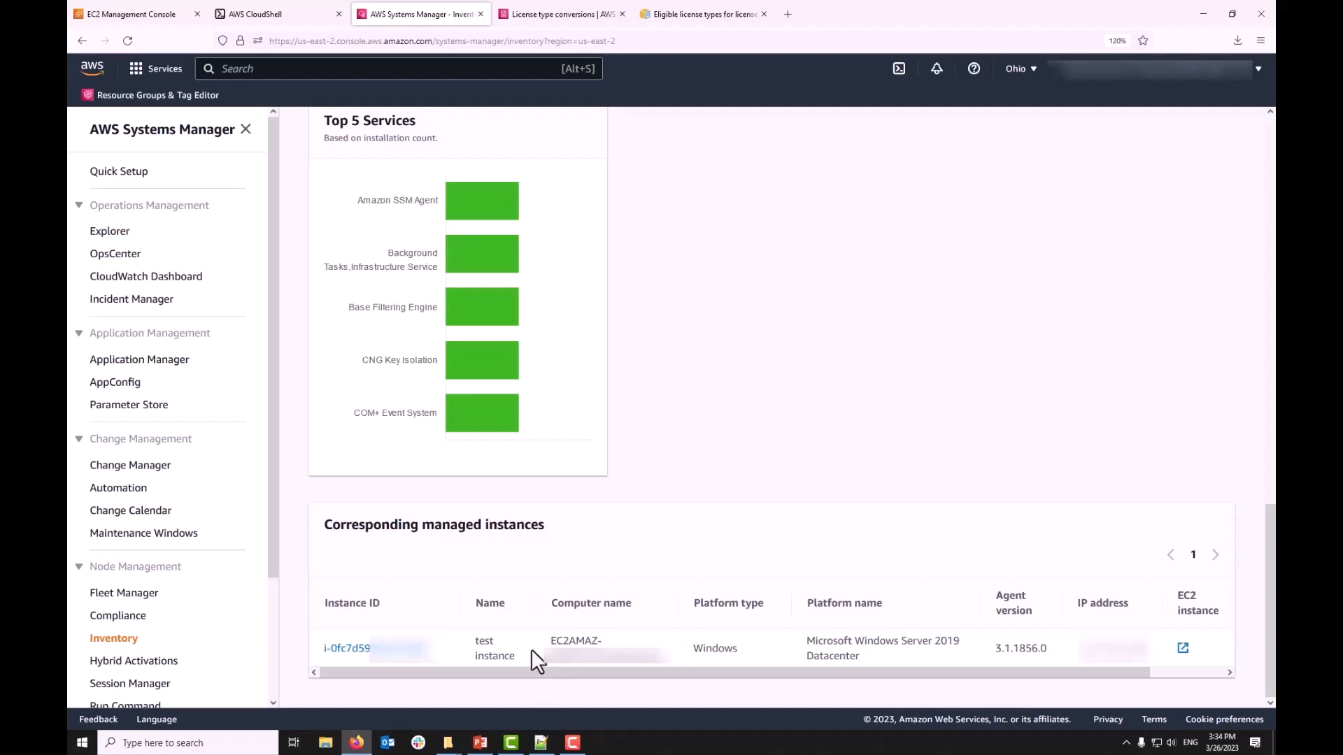
pyautogui.click(128, 14)
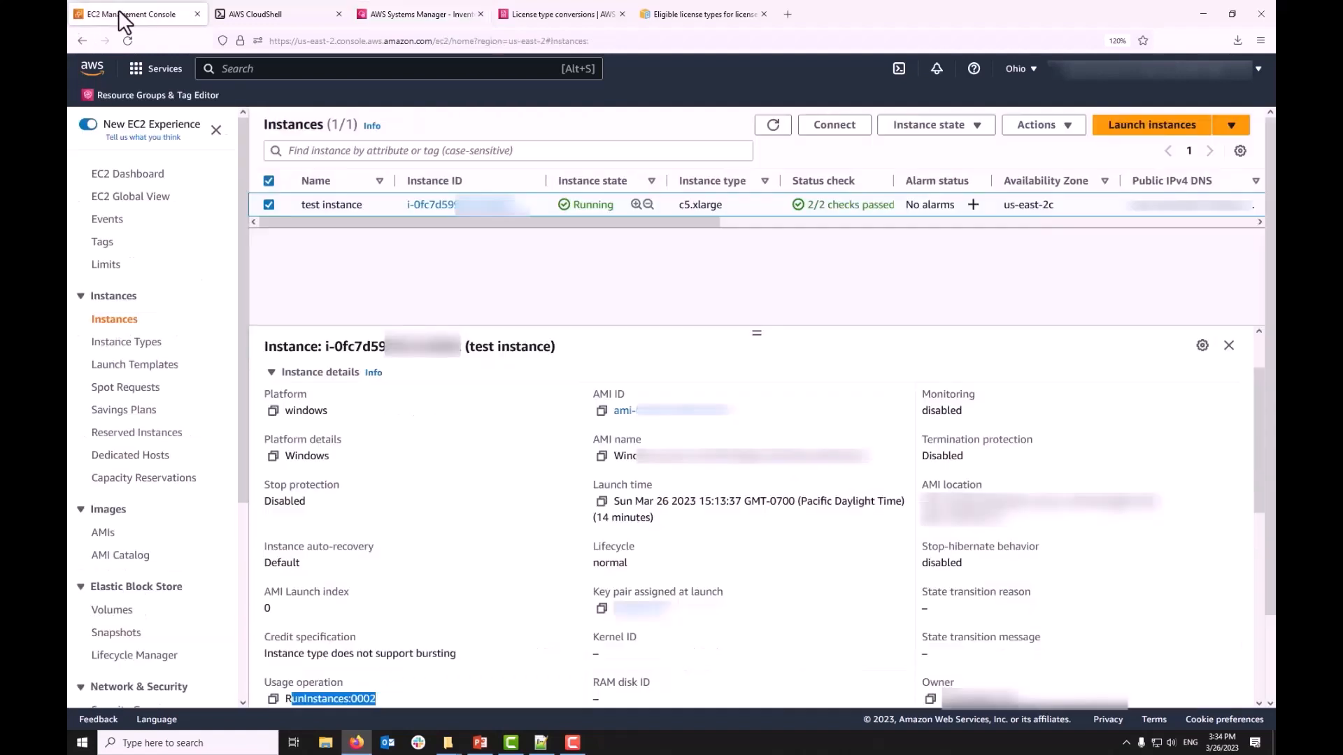
pyautogui.moveTo(305, 221)
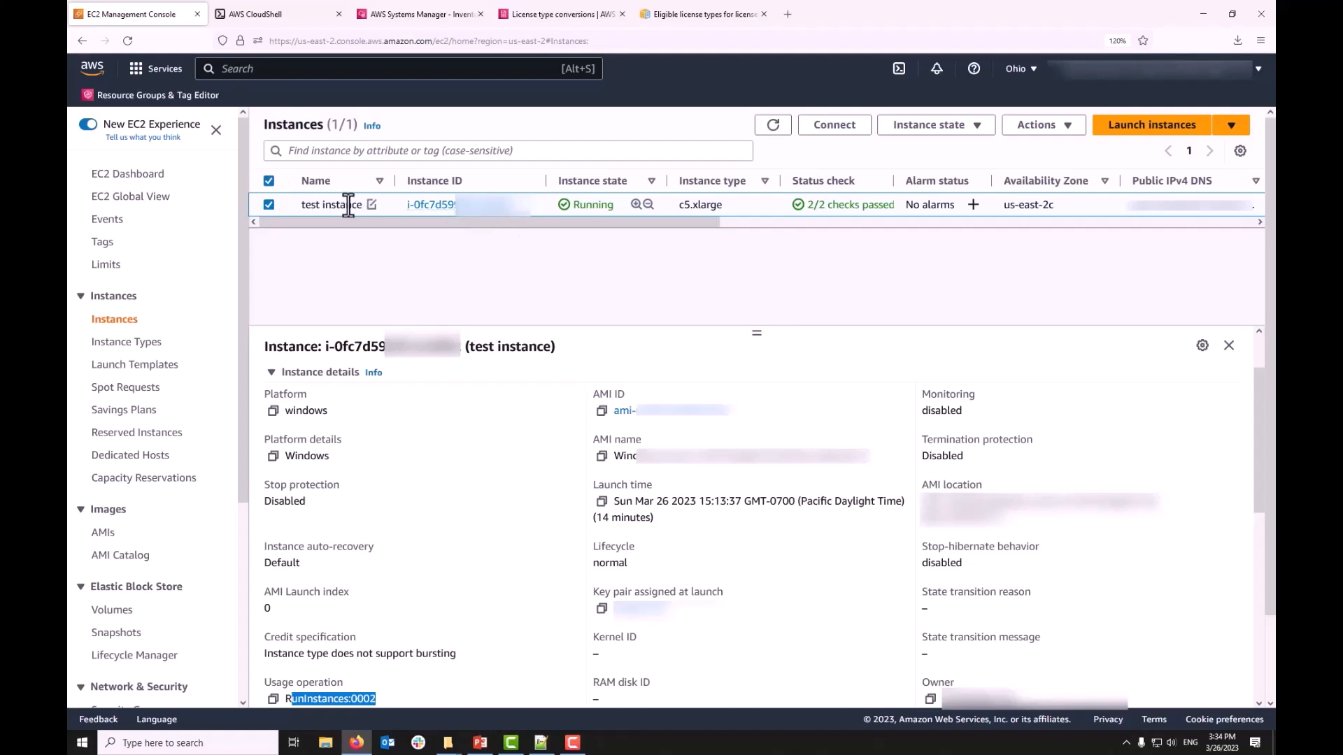
# - Stop the test instance through Instance state > Stop instance and confirm
pyautogui.click(928, 125)
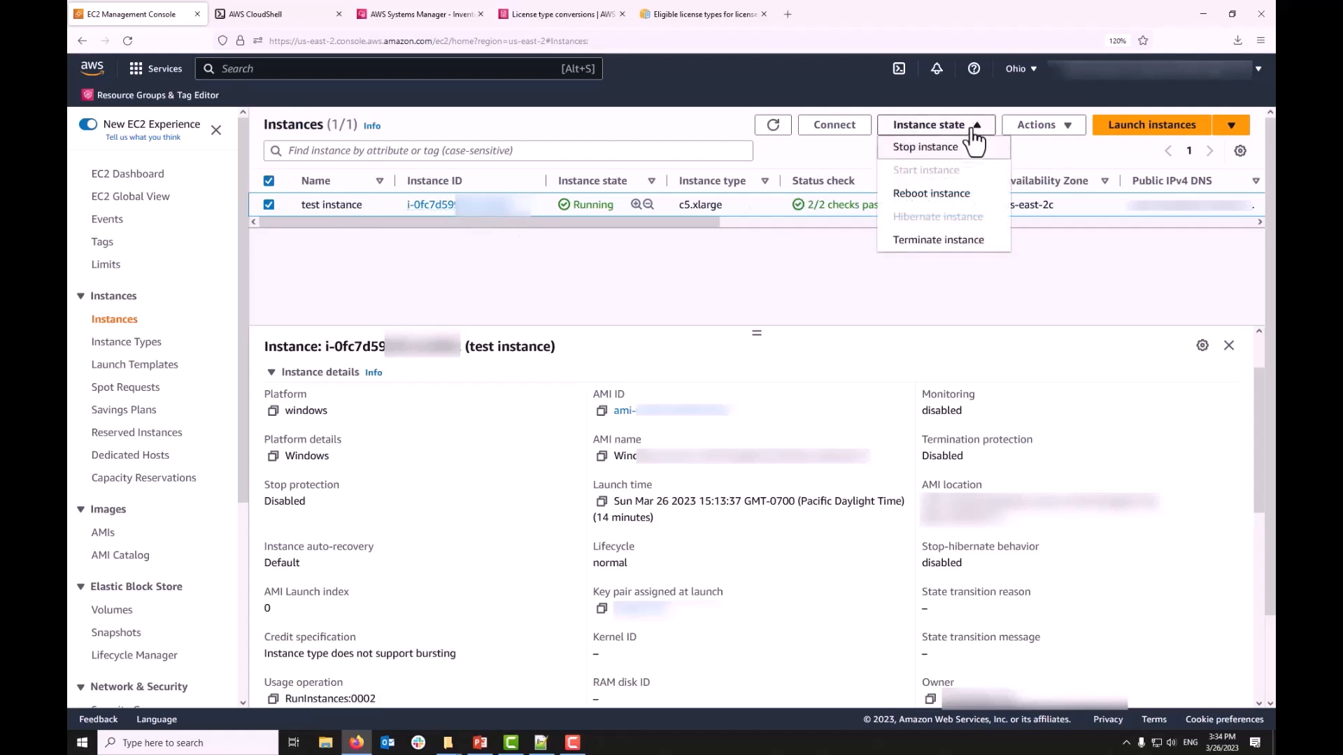
pyautogui.moveTo(939, 154)
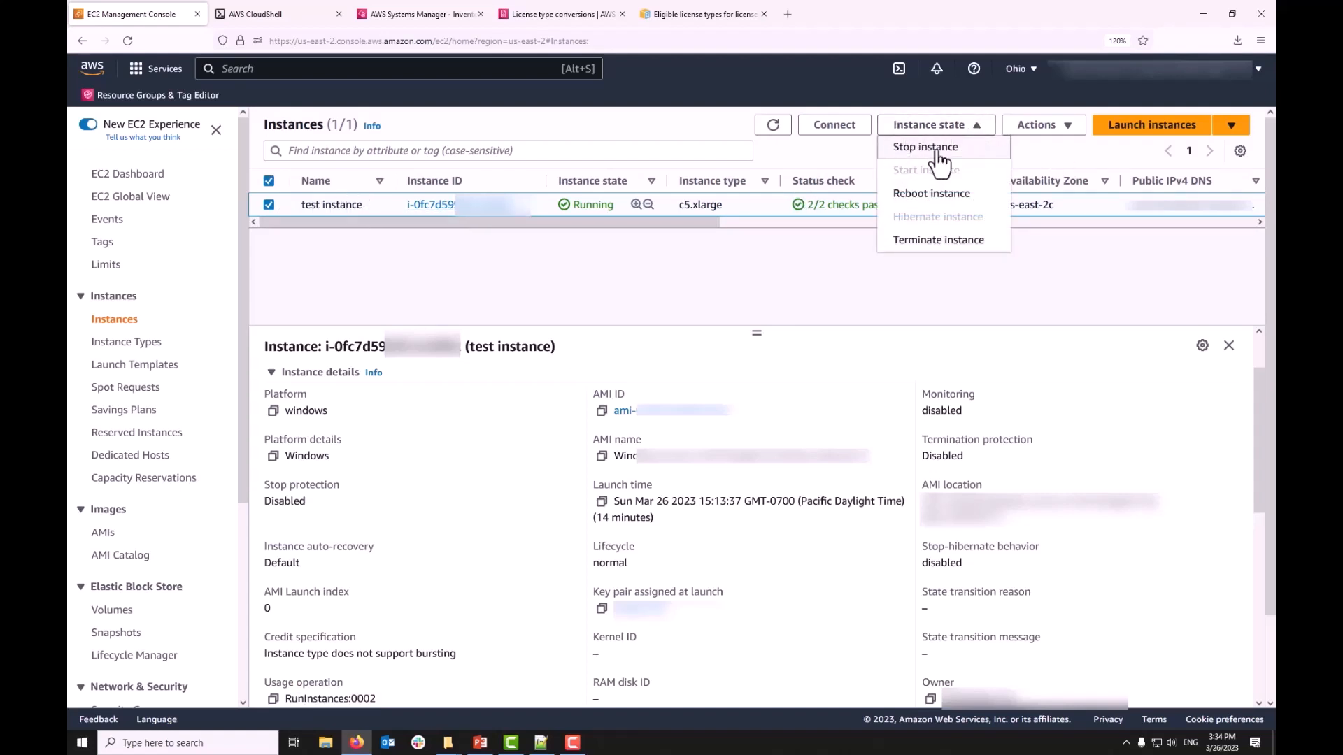
pyautogui.click(925, 146)
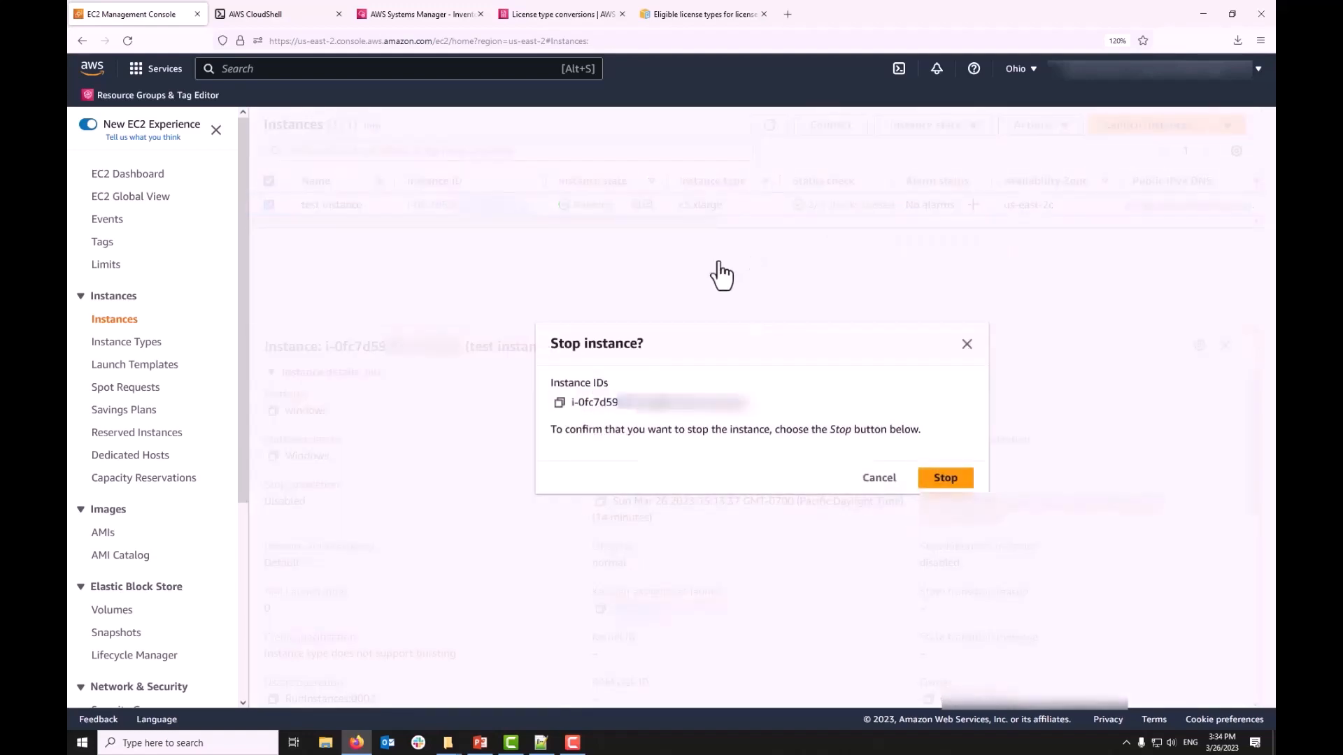
pyautogui.click(945, 478)
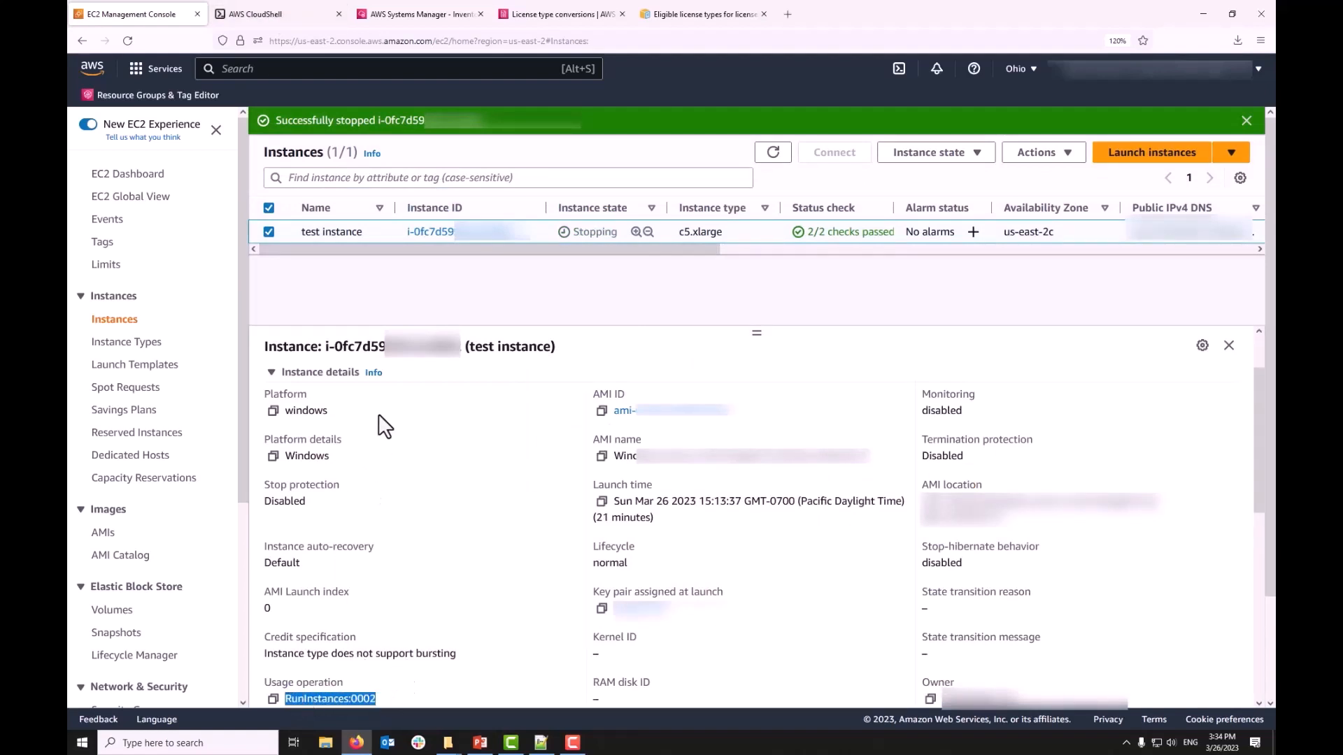
pyautogui.moveTo(266, 22)
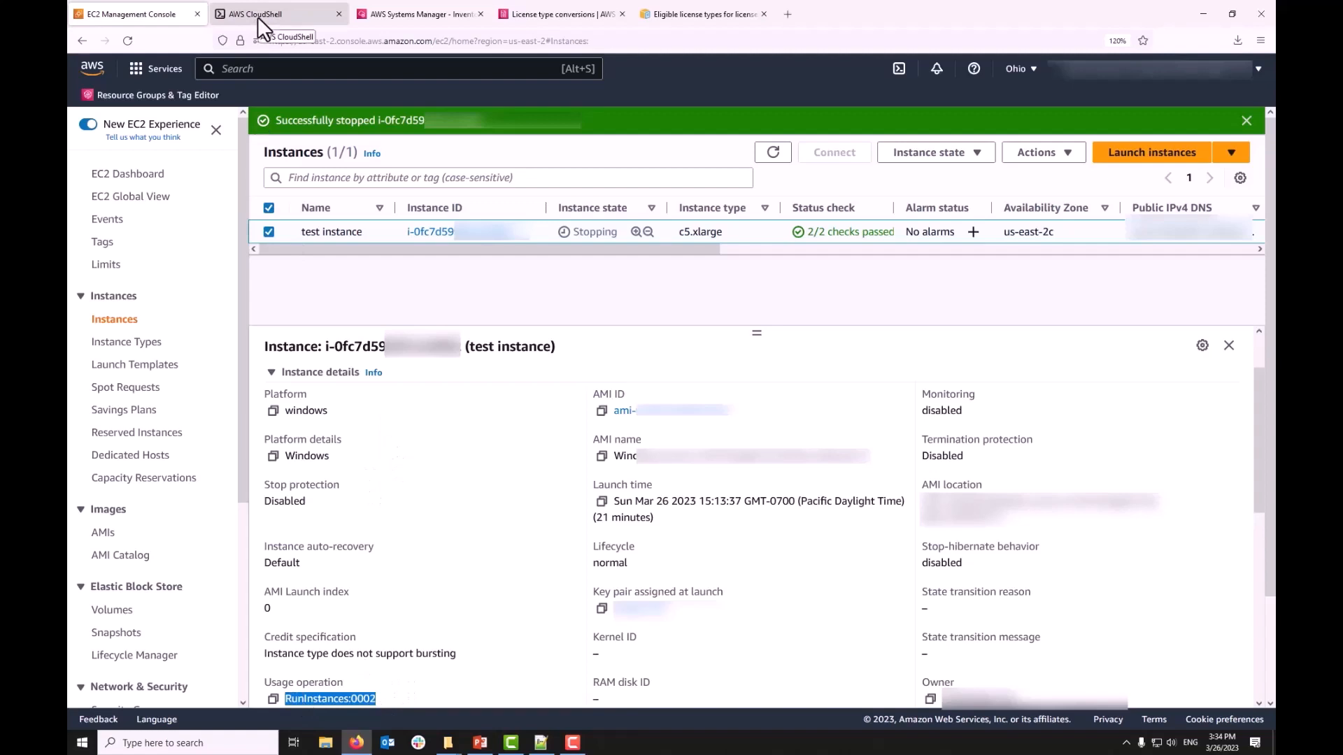
pyautogui.click(275, 14)
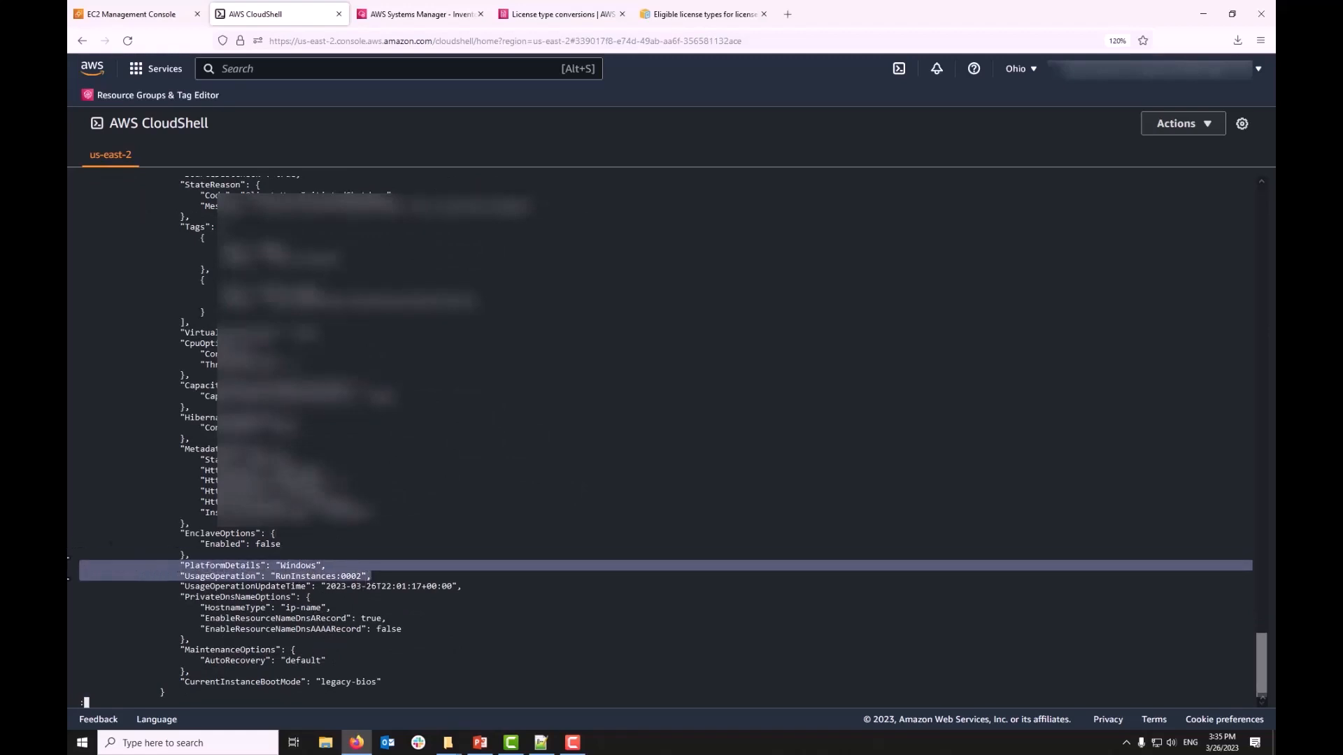
# - Review CloudShell's Windows / RunInstances:0002 output and confirm the EC2 list shows the instance Stopped
pyautogui.click(129, 14)
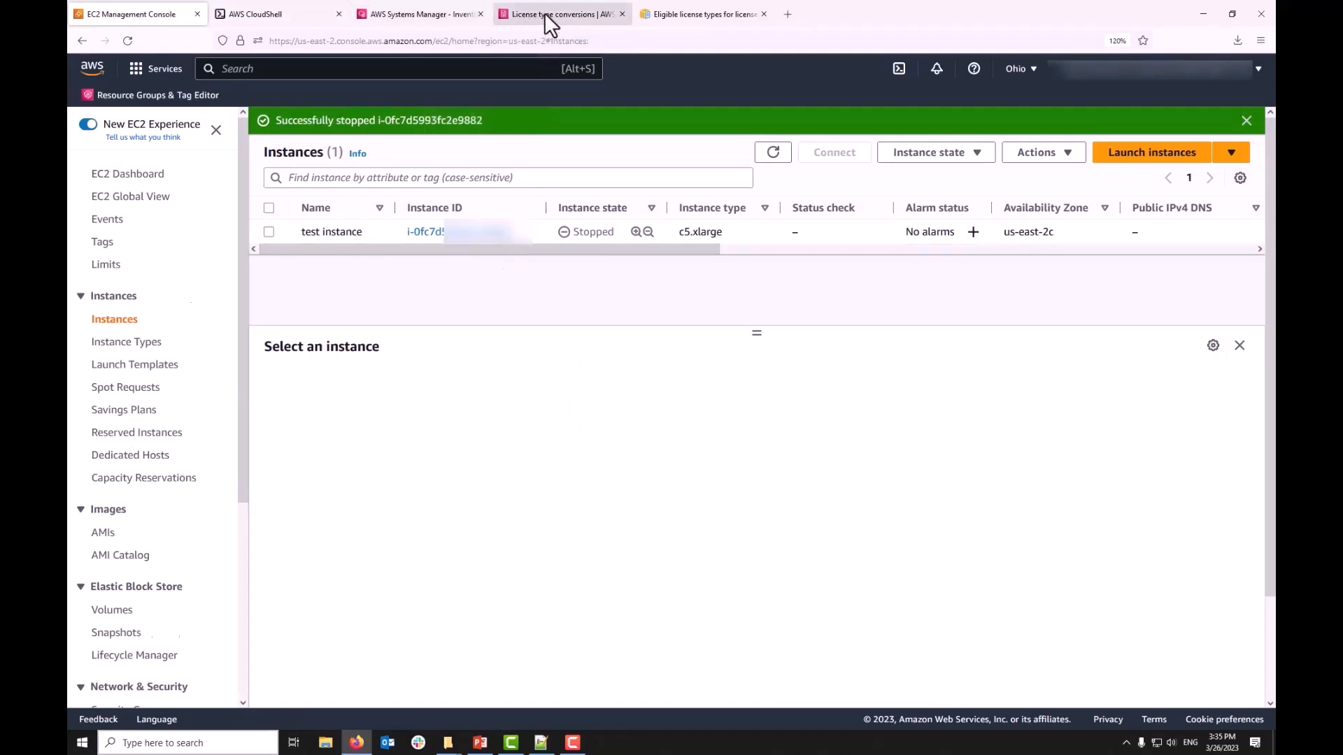
# - Begin a new license type conversion with the test instance (RunInstances:0002) selected
pyautogui.click(563, 14)
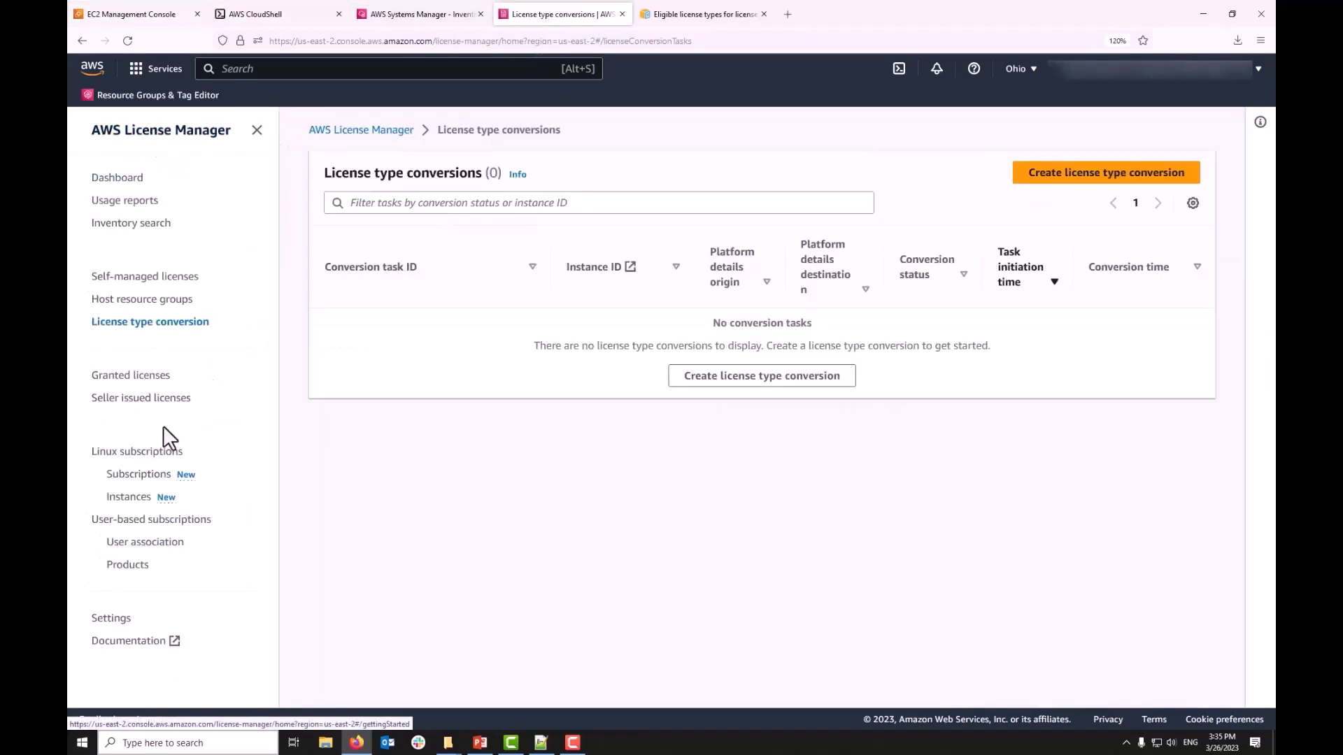
pyautogui.moveTo(180, 332)
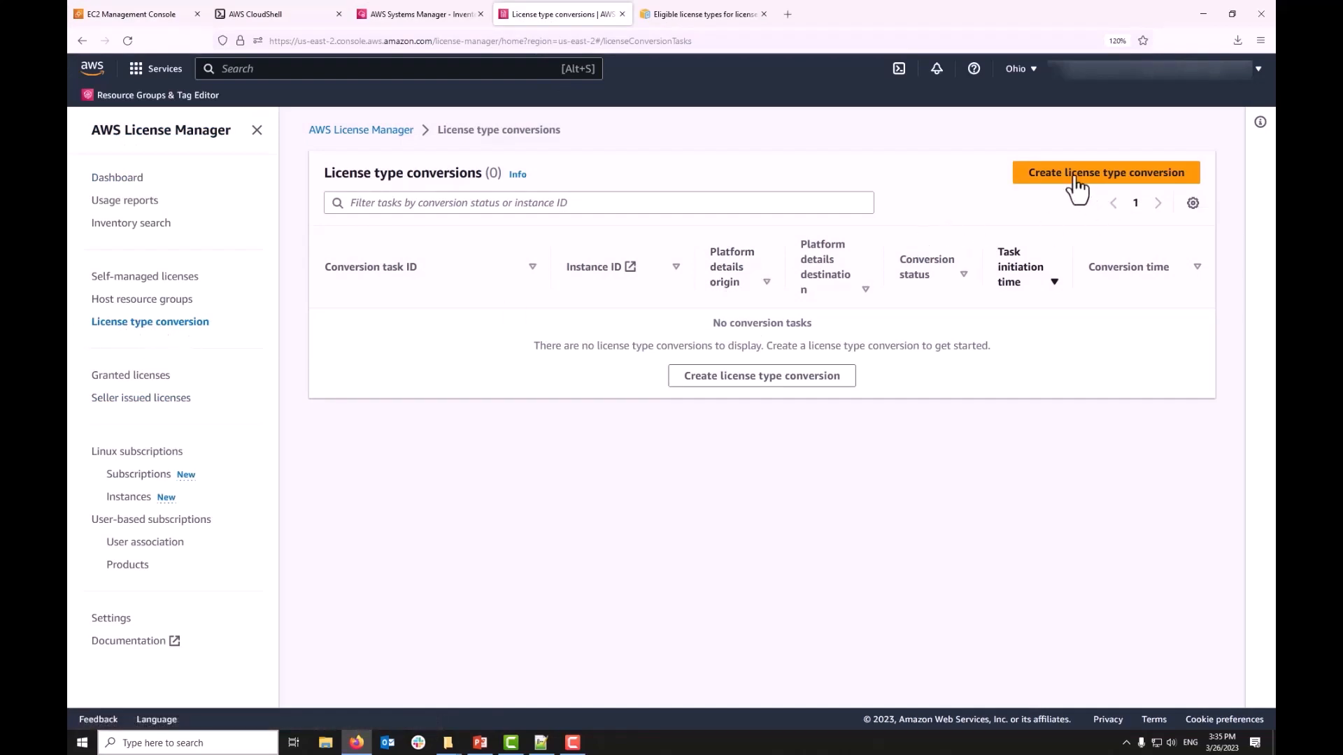
pyautogui.moveTo(1106, 184)
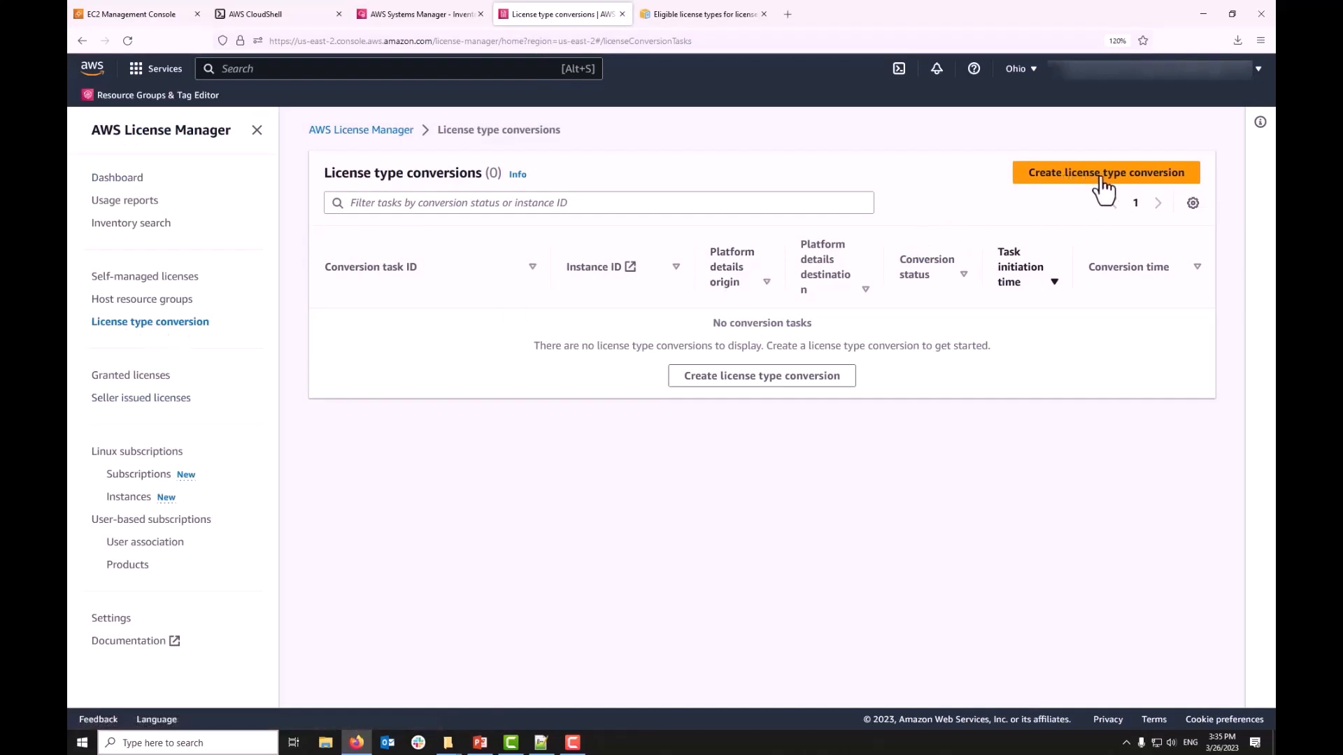
pyautogui.click(1106, 172)
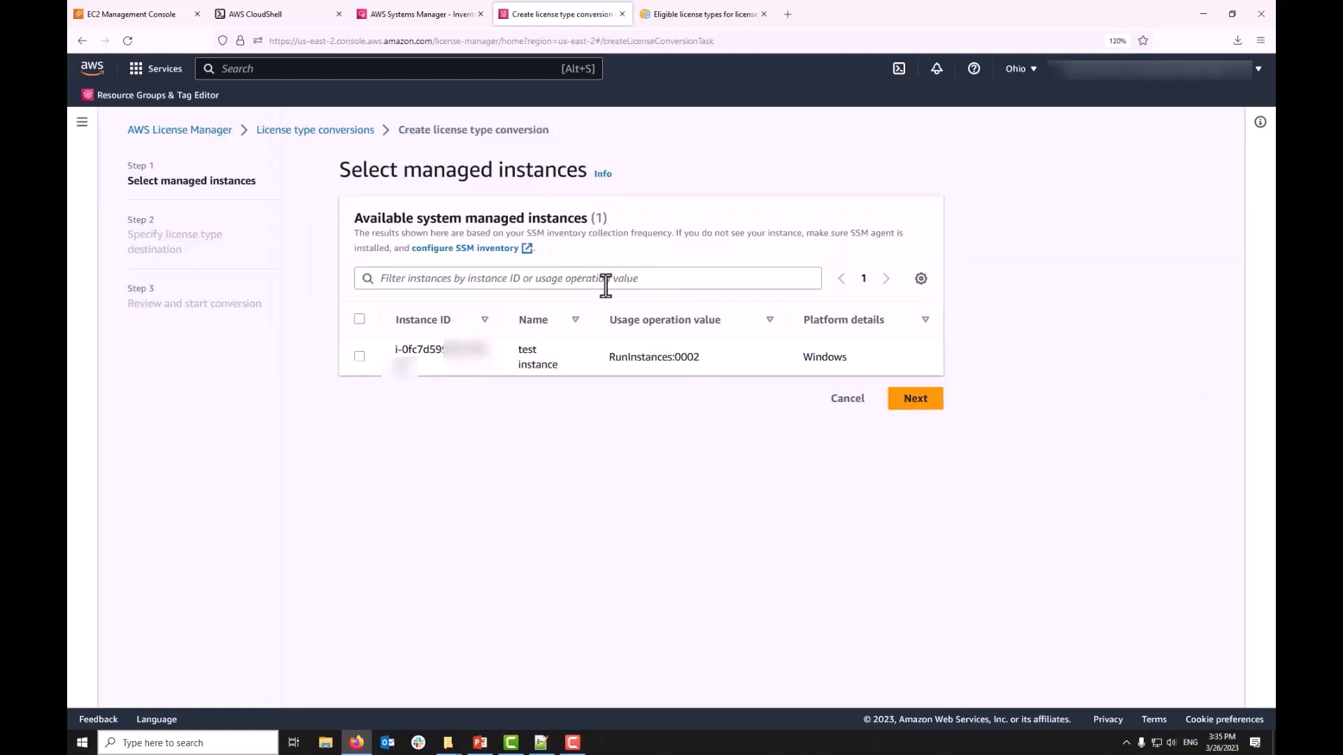
pyautogui.moveTo(359, 357)
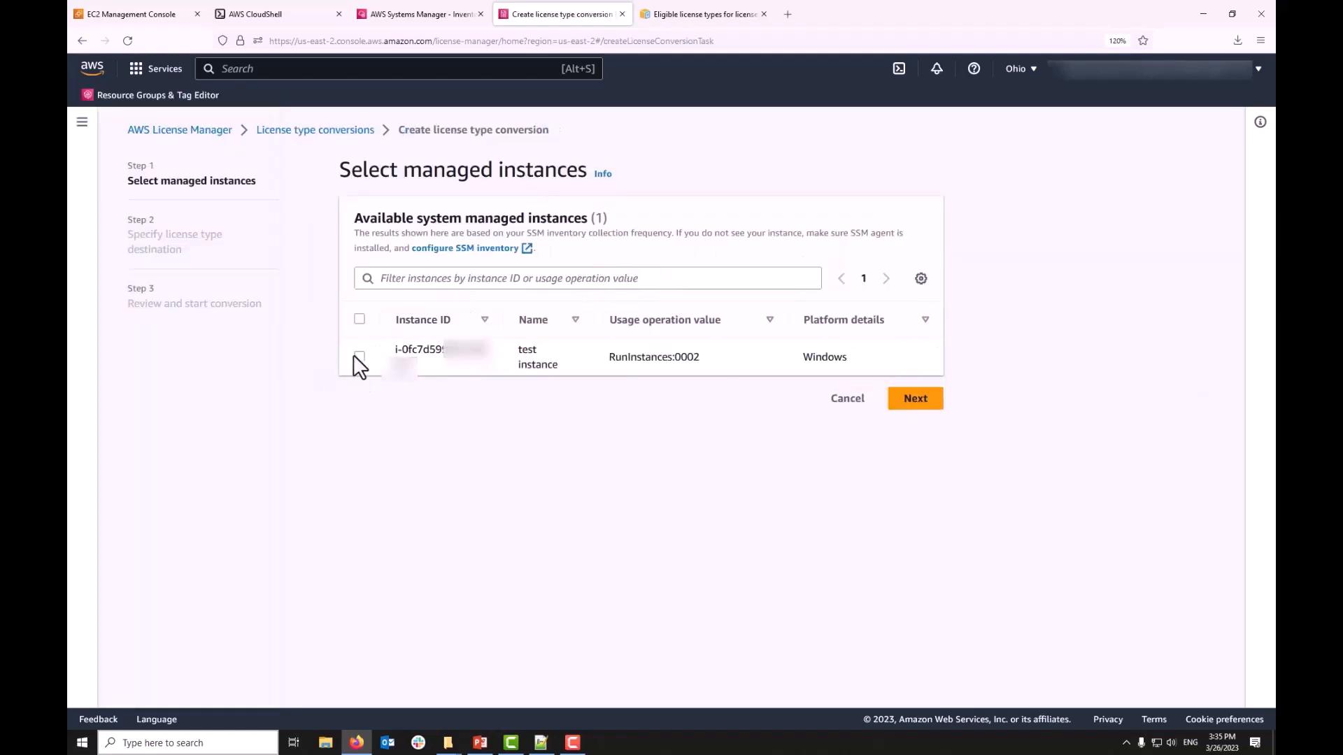
pyautogui.click(359, 356)
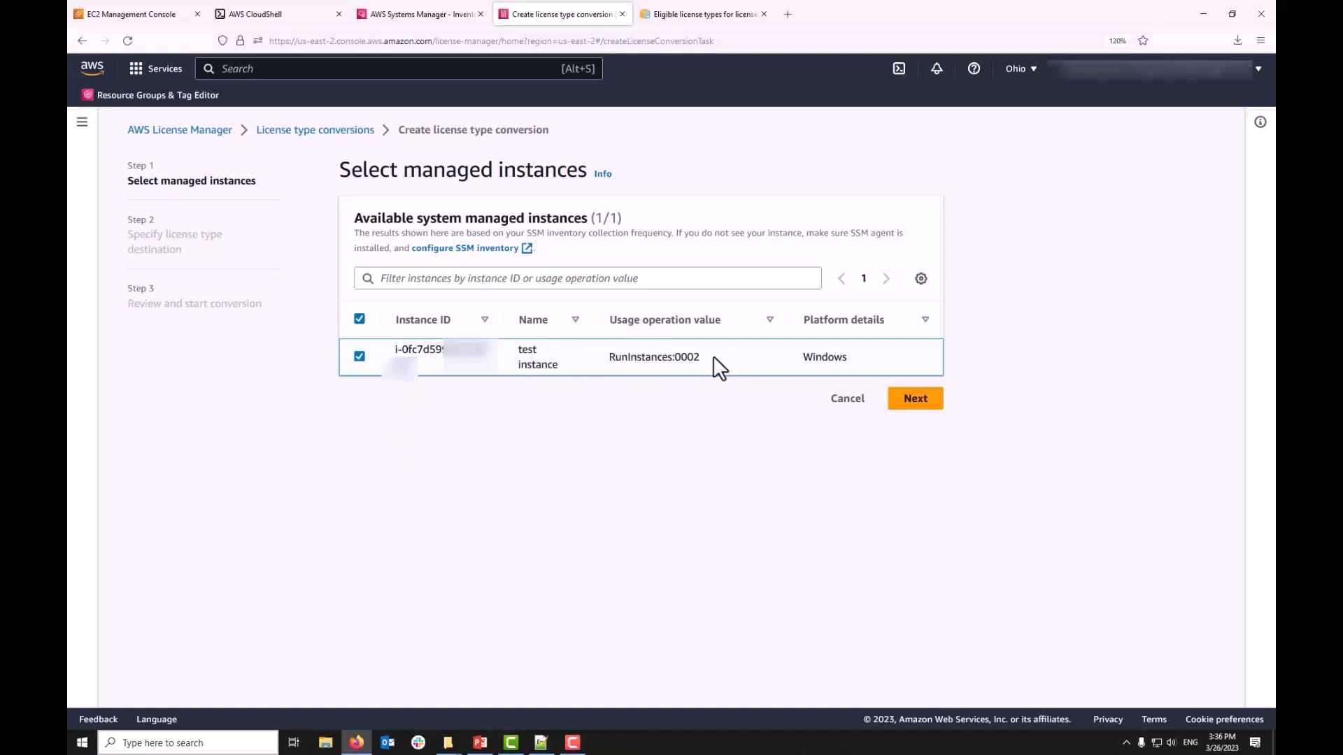
pyautogui.doubleClick(654, 356)
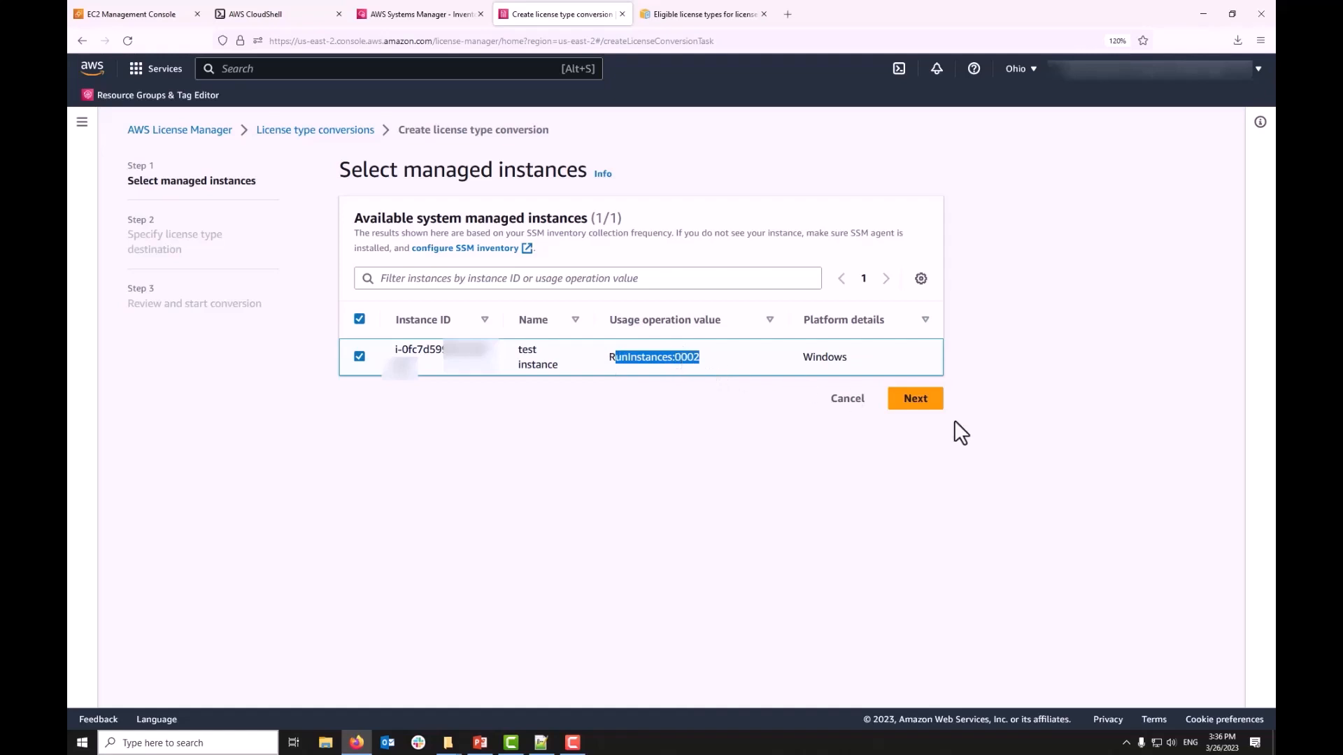
# - Set the destination usage operation to RunInstances:0800 Windows BYOL, review, and start the conversion
pyautogui.click(915, 398)
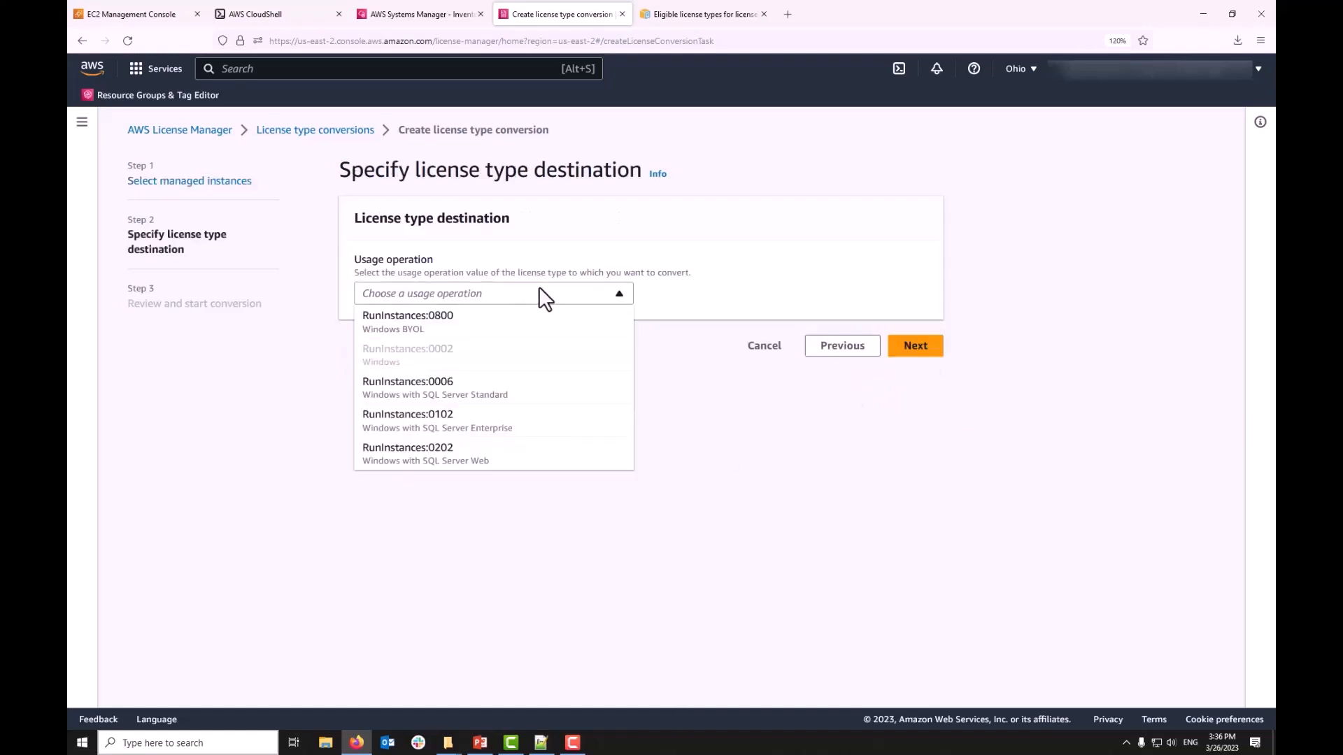
pyautogui.moveTo(408, 321)
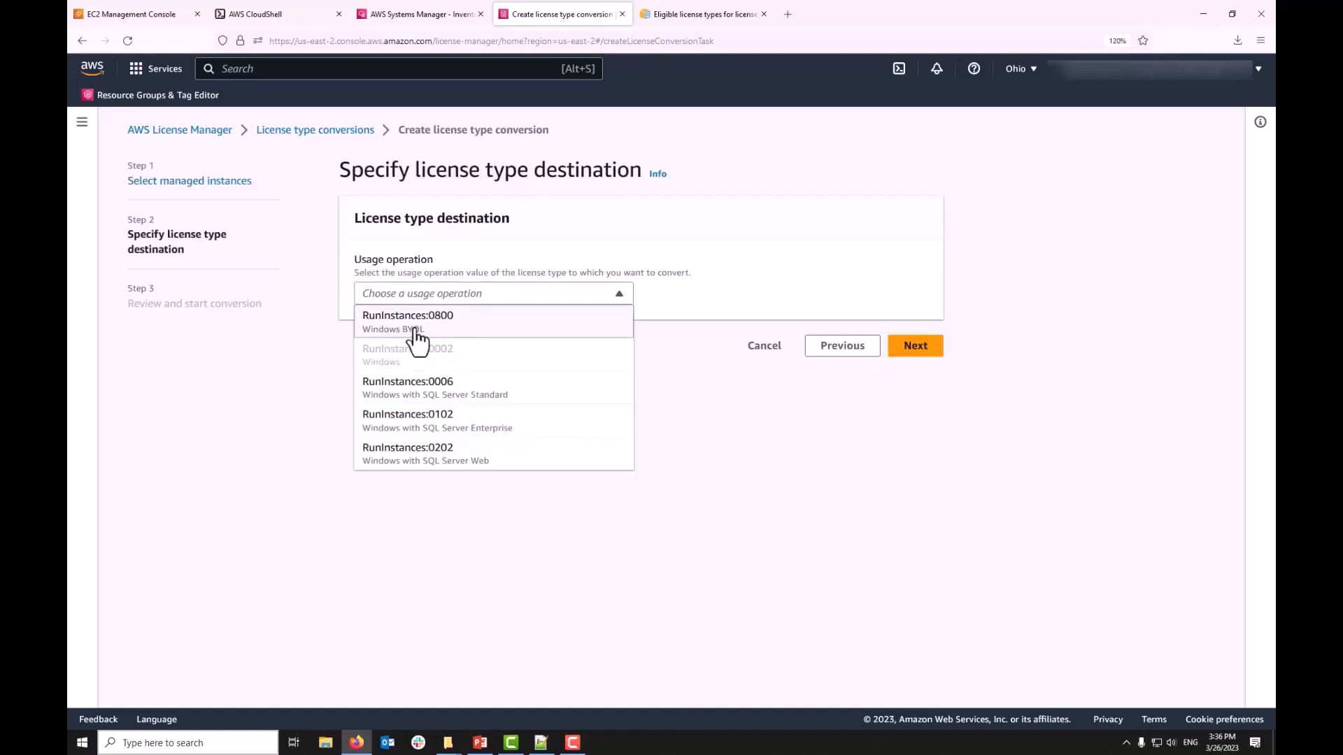
pyautogui.click(407, 321)
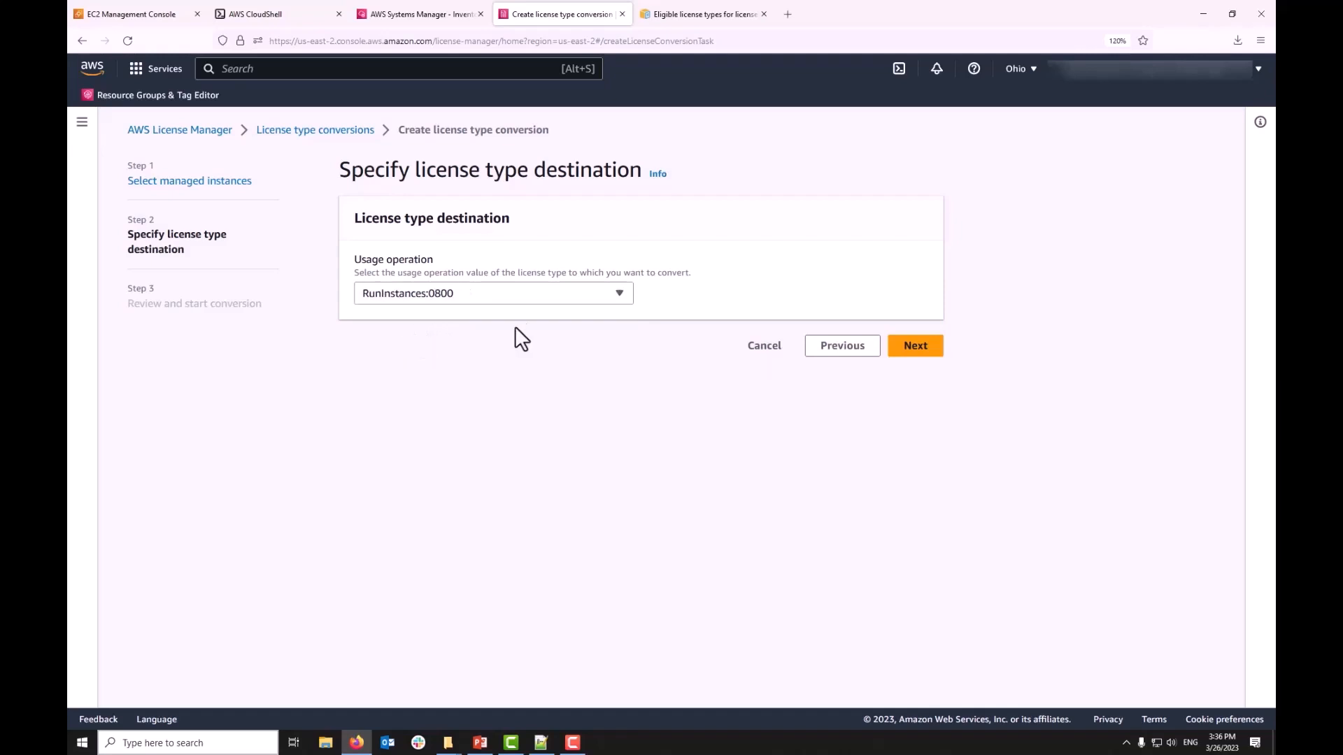
pyautogui.click(492, 293)
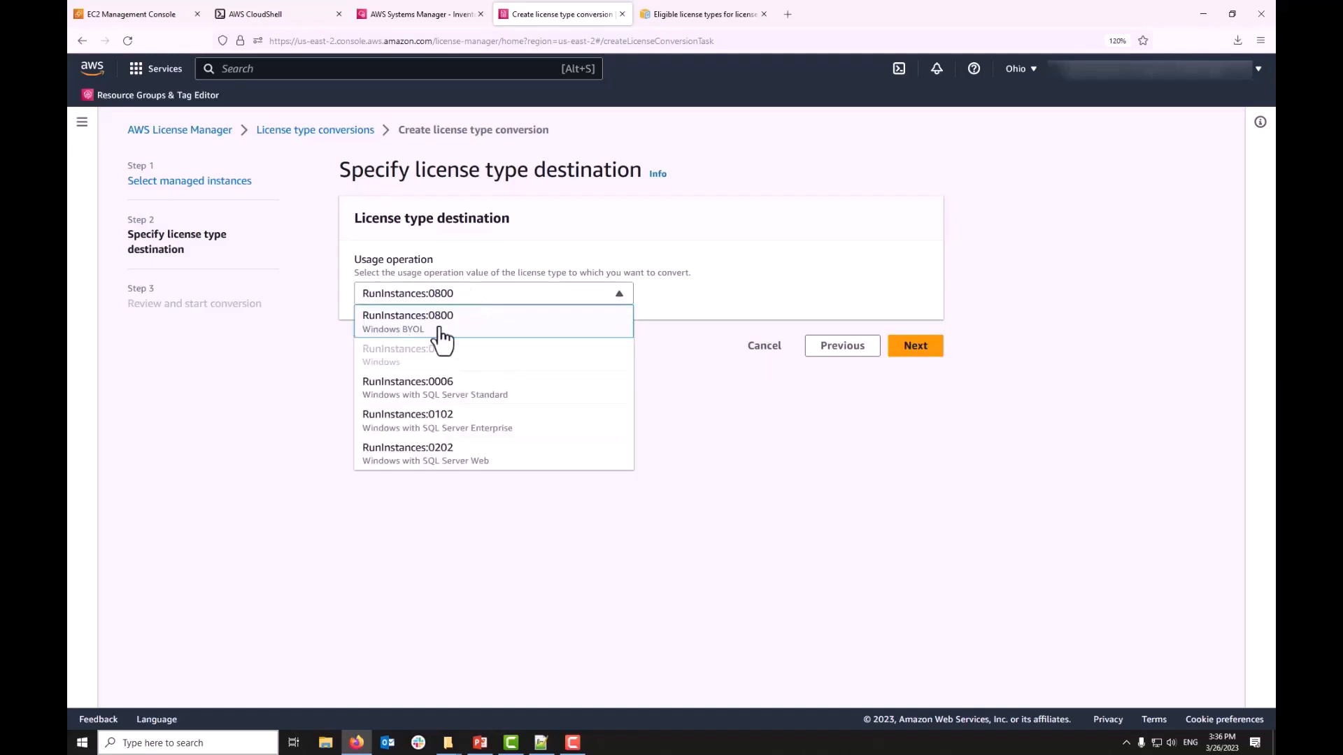
pyautogui.click(408, 322)
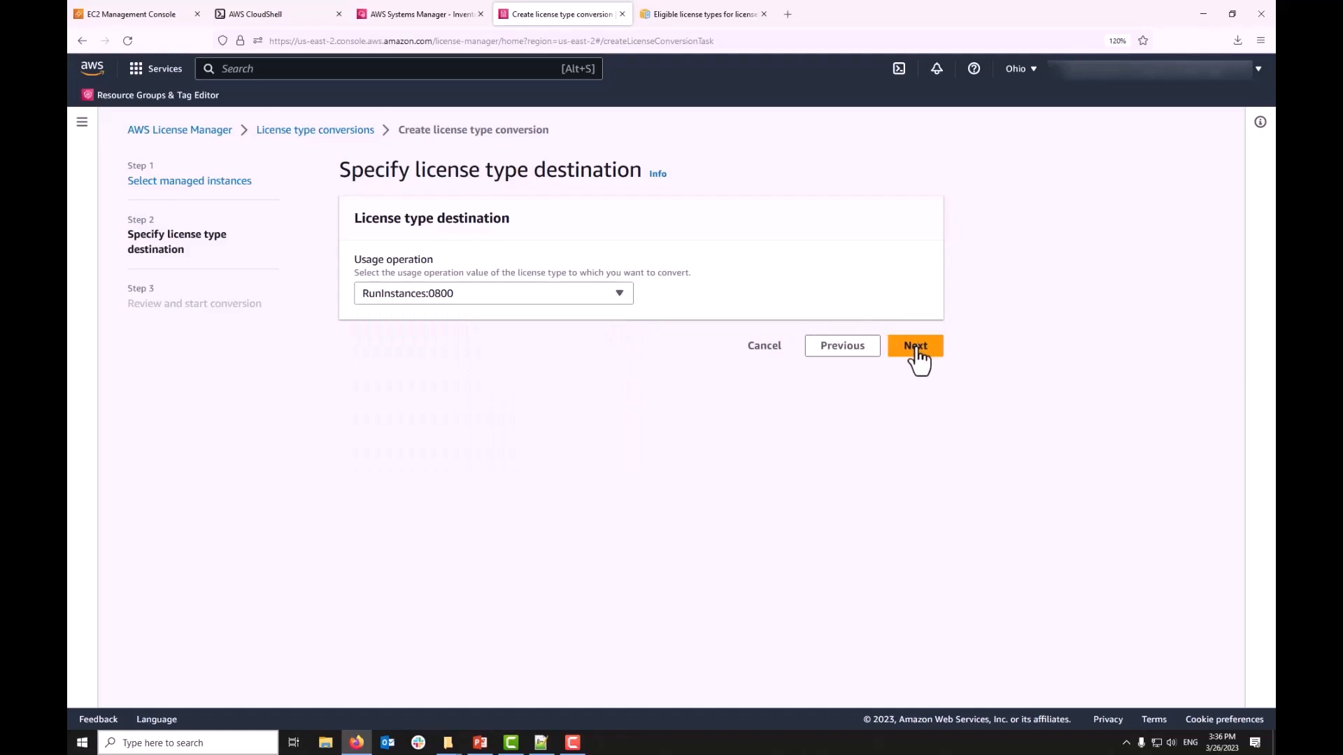
pyautogui.click(914, 345)
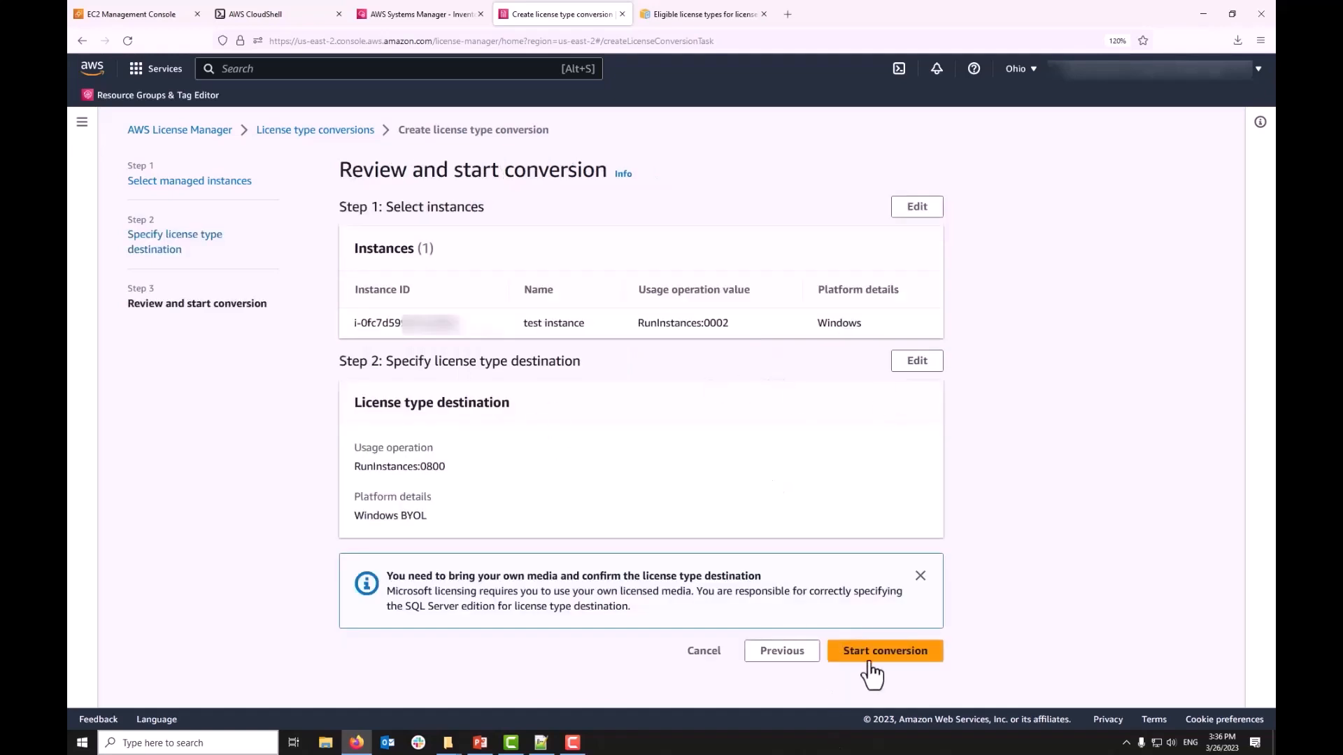
pyautogui.click(885, 651)
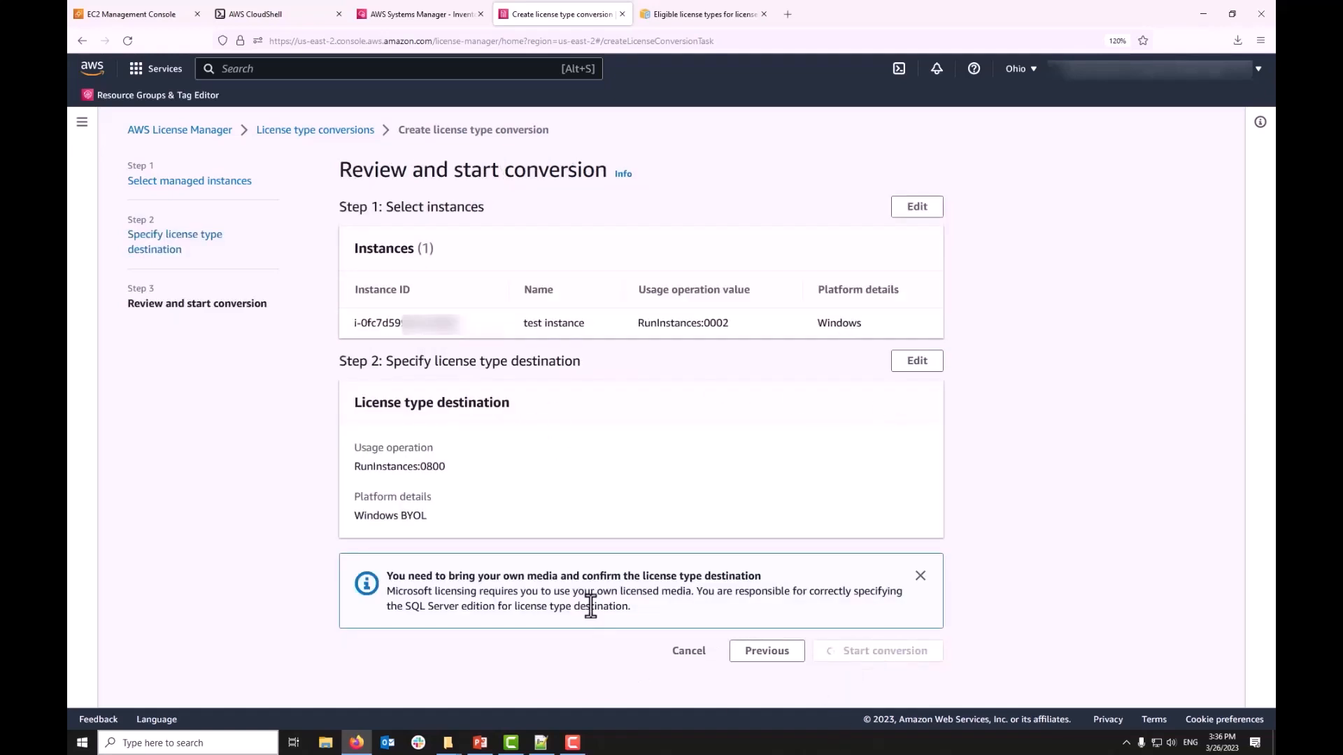
# - Verify the conversion task from RunInstances:0002 to RunInstances:0800 reports Success
pyautogui.click(884, 651)
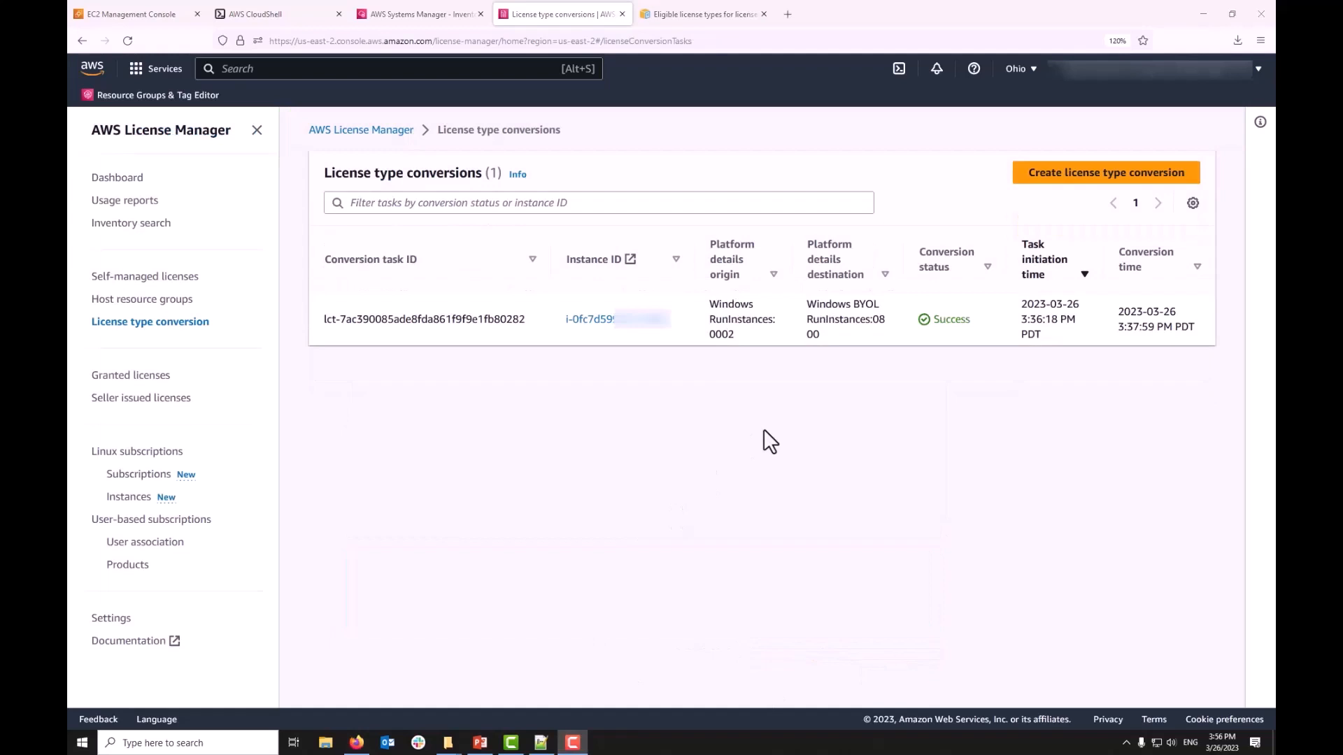
pyautogui.moveTo(871, 347)
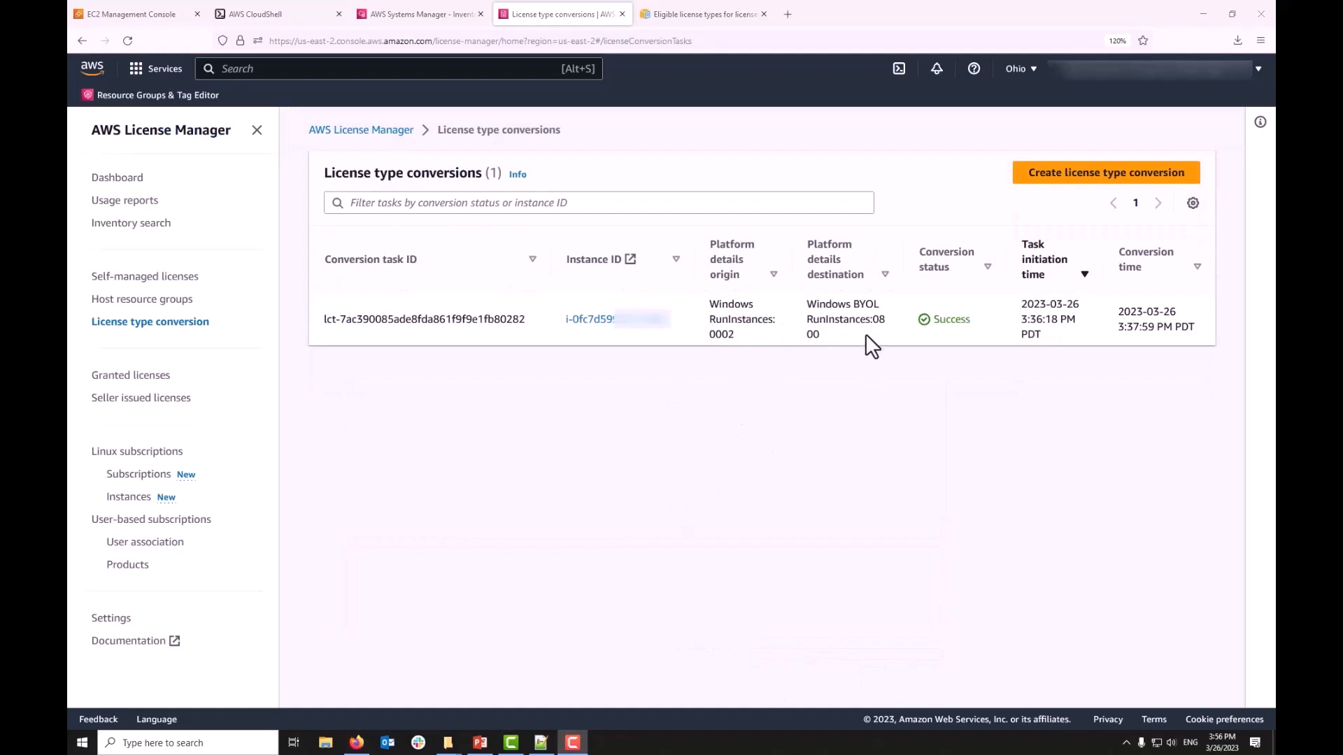
pyautogui.moveTo(822, 343)
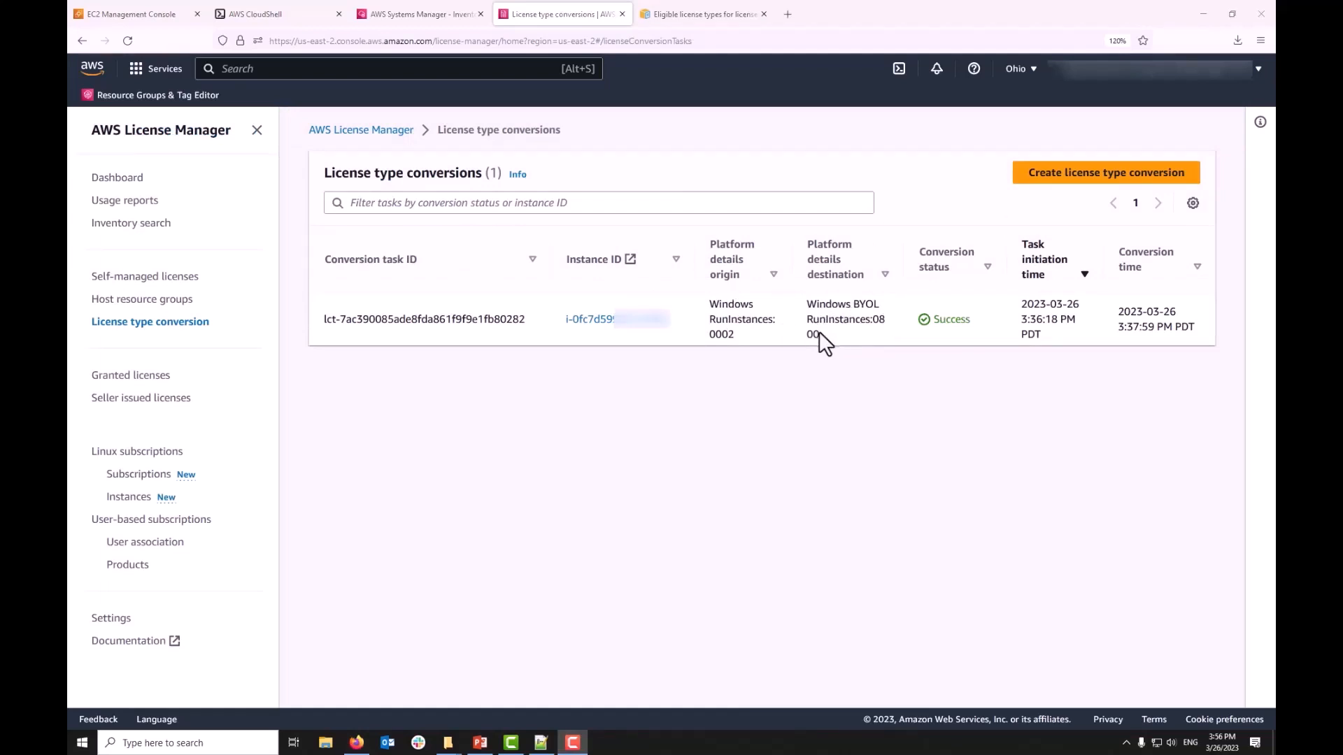
pyautogui.doubleClick(950, 319)
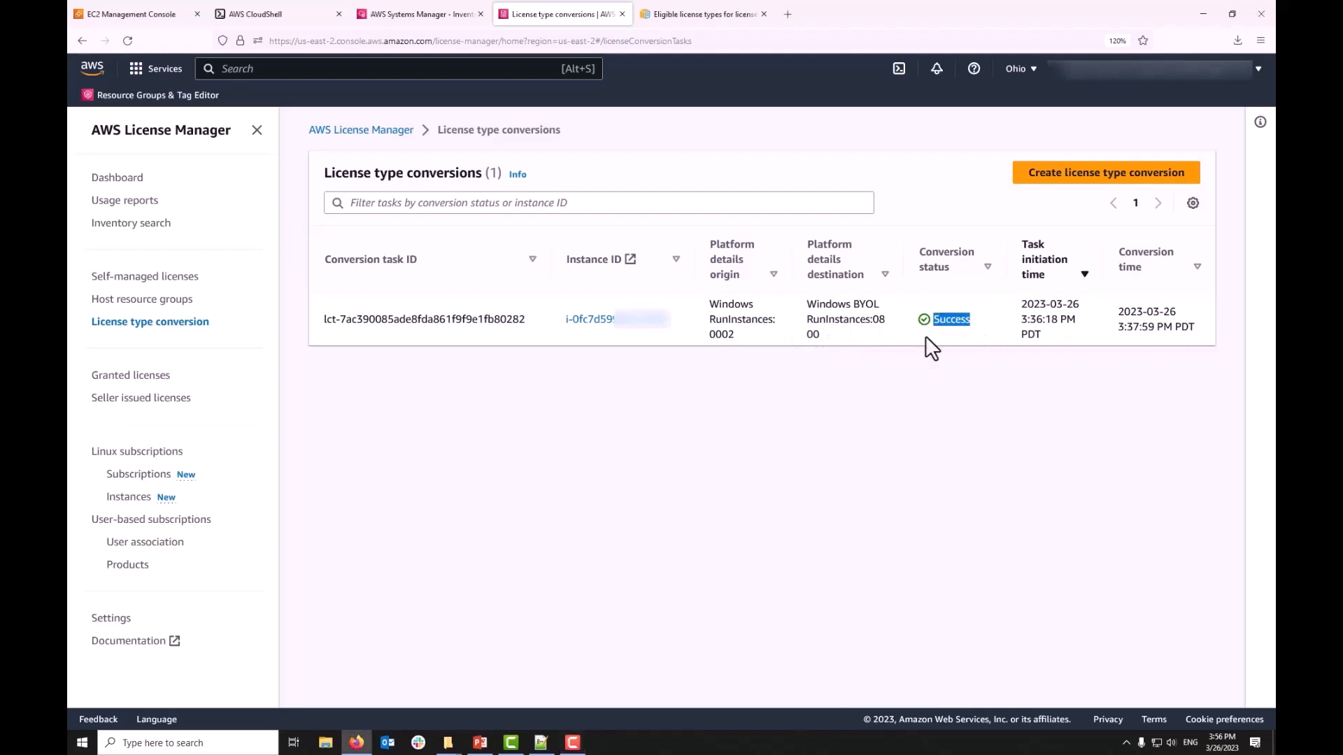
pyautogui.click(128, 14)
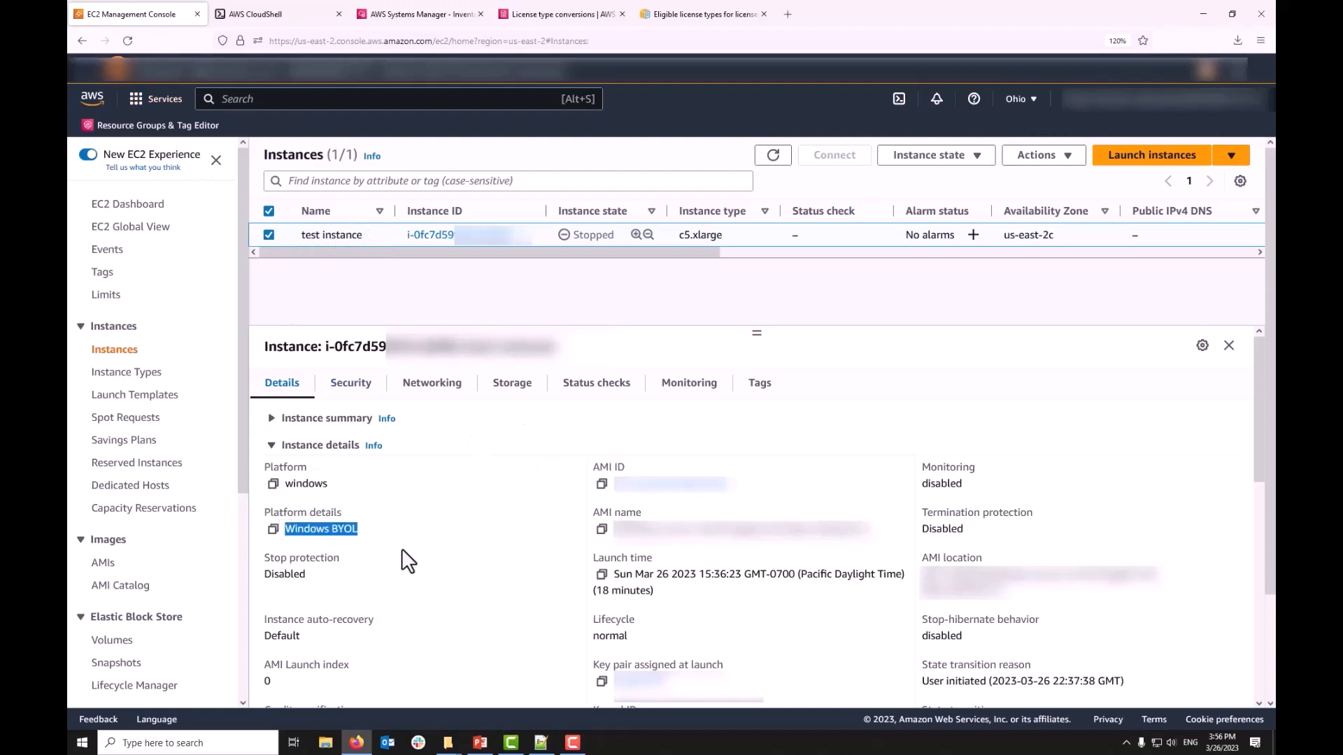
# - Confirm the instance details show usage operation RunInstances:0800 and default tenancy
pyautogui.scroll(-3)
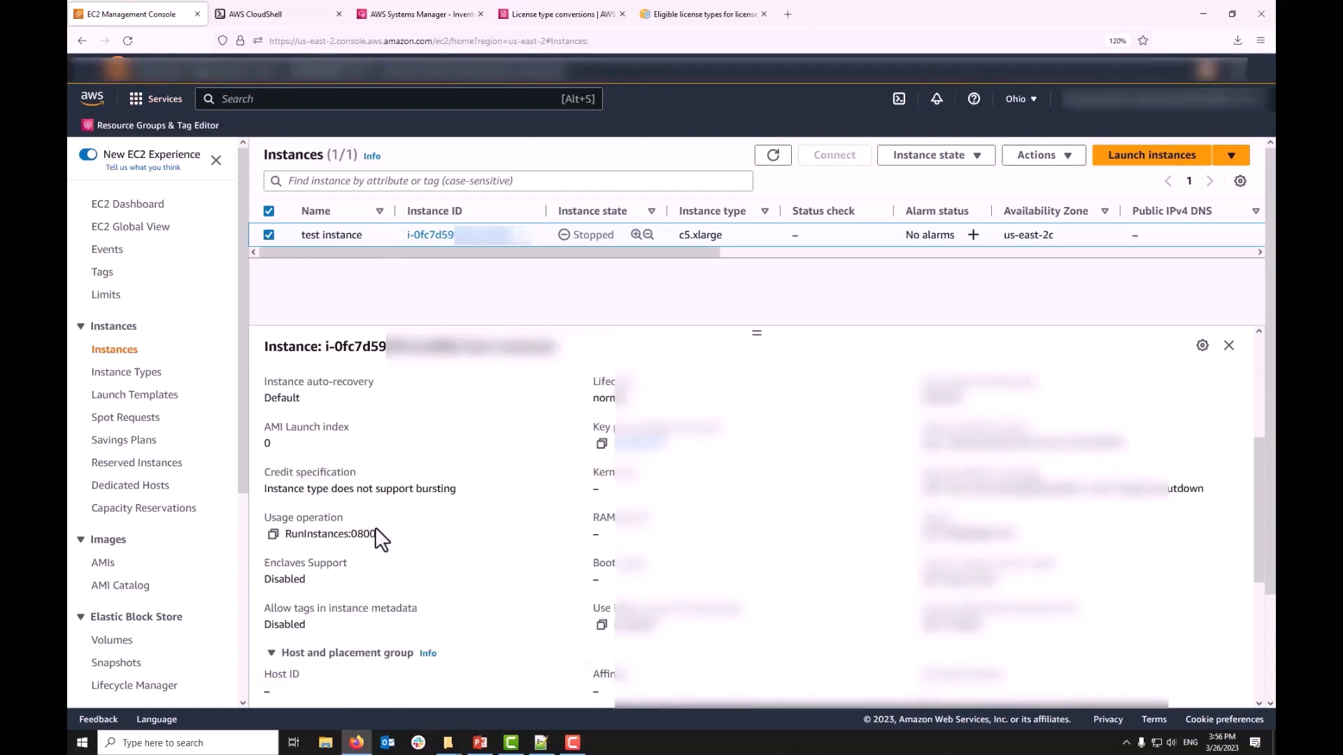
pyautogui.doubleClick(362, 534)
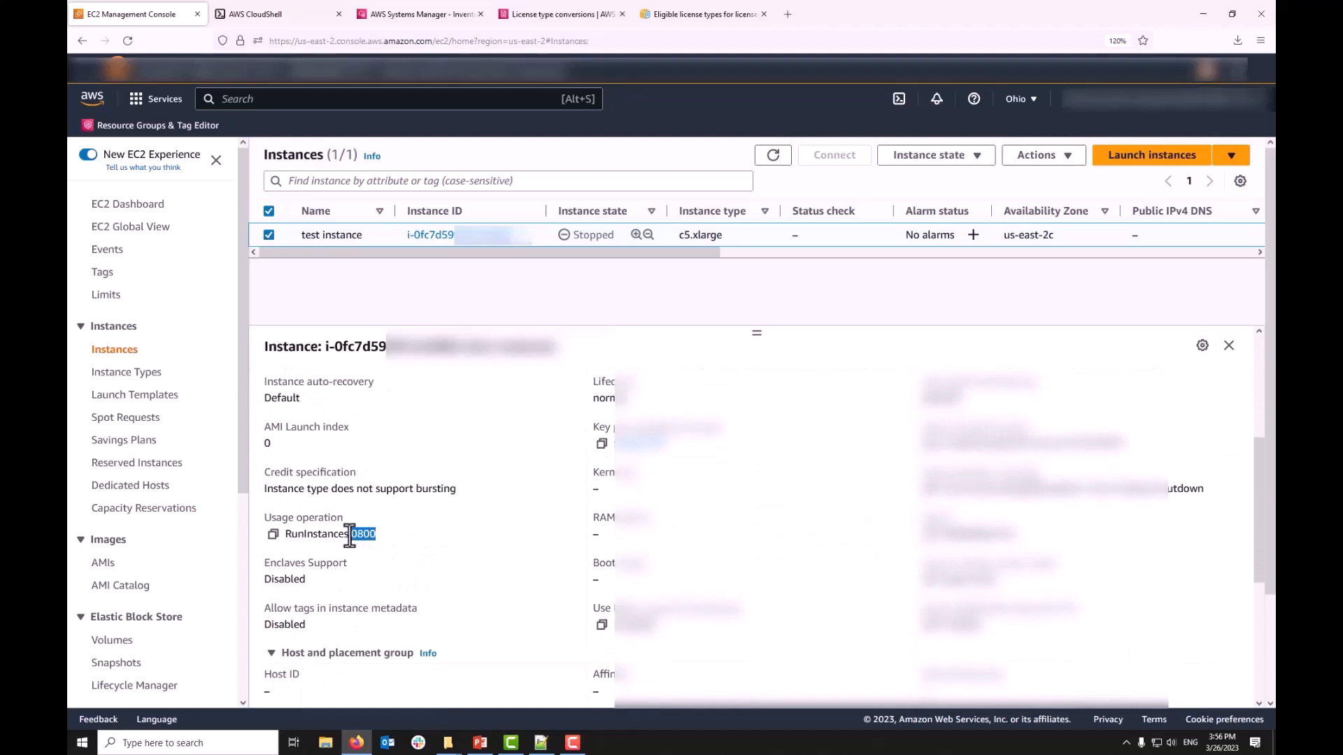
pyautogui.moveTo(401, 559)
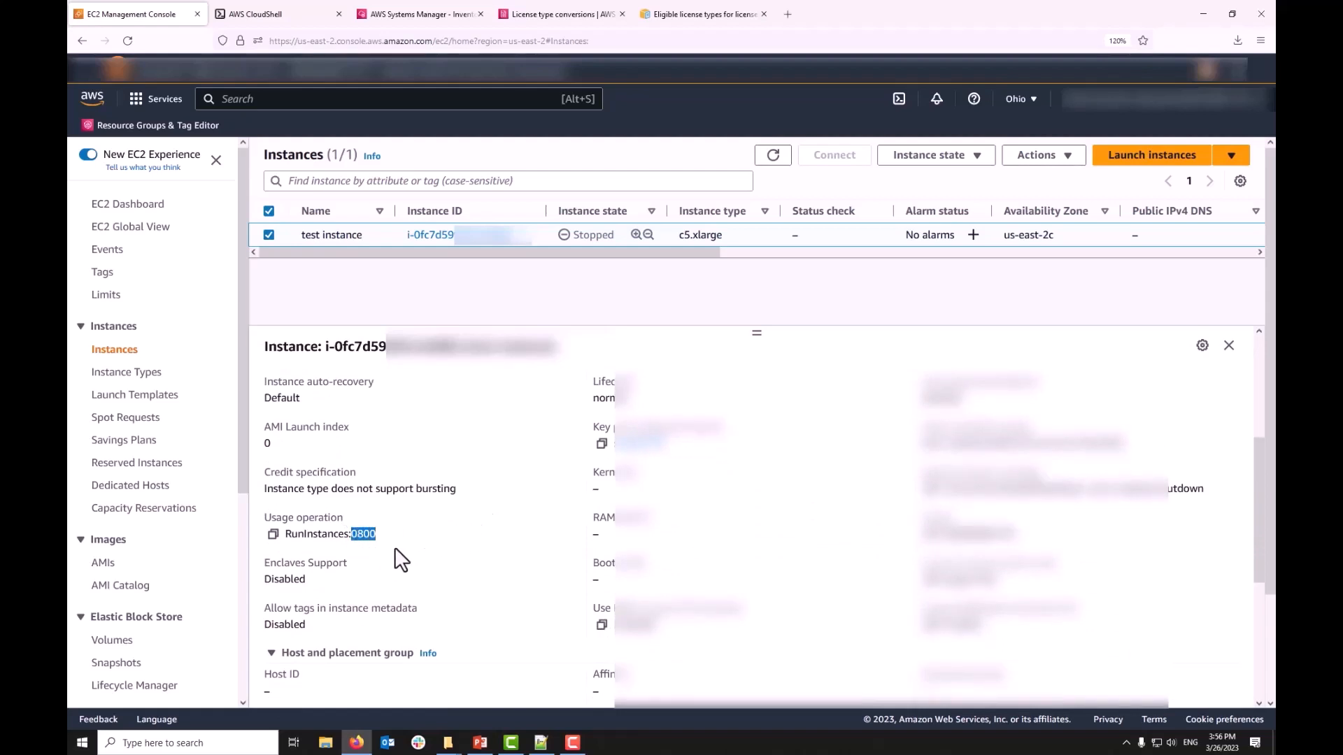
pyautogui.moveTo(432, 473)
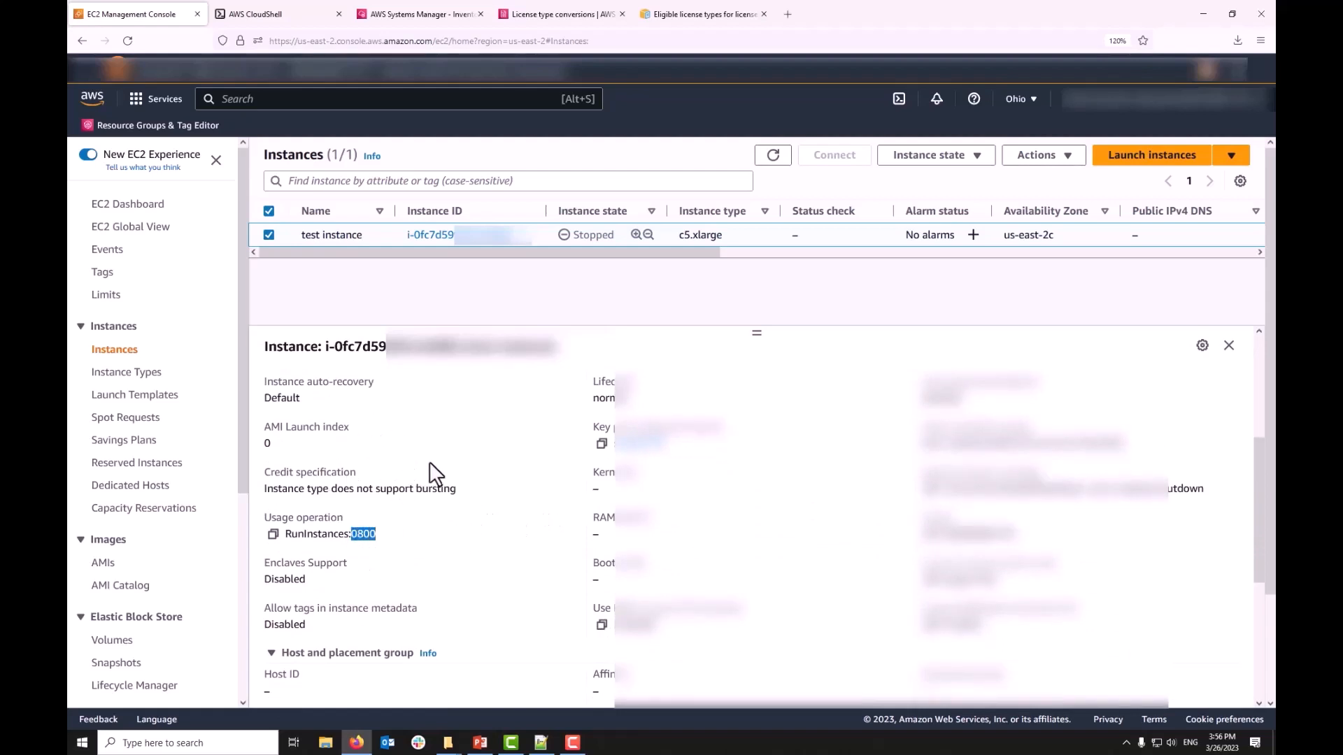
pyautogui.scroll(-3)
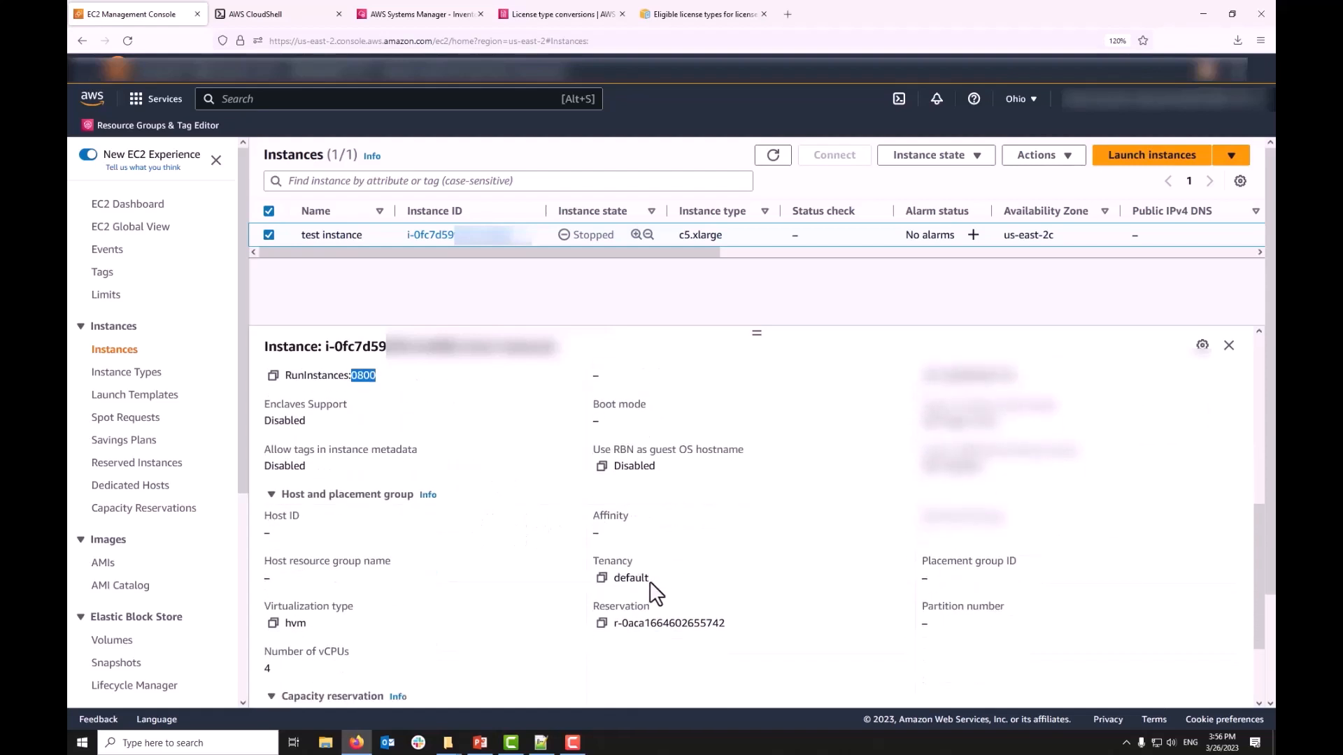
pyautogui.doubleClick(631, 577)
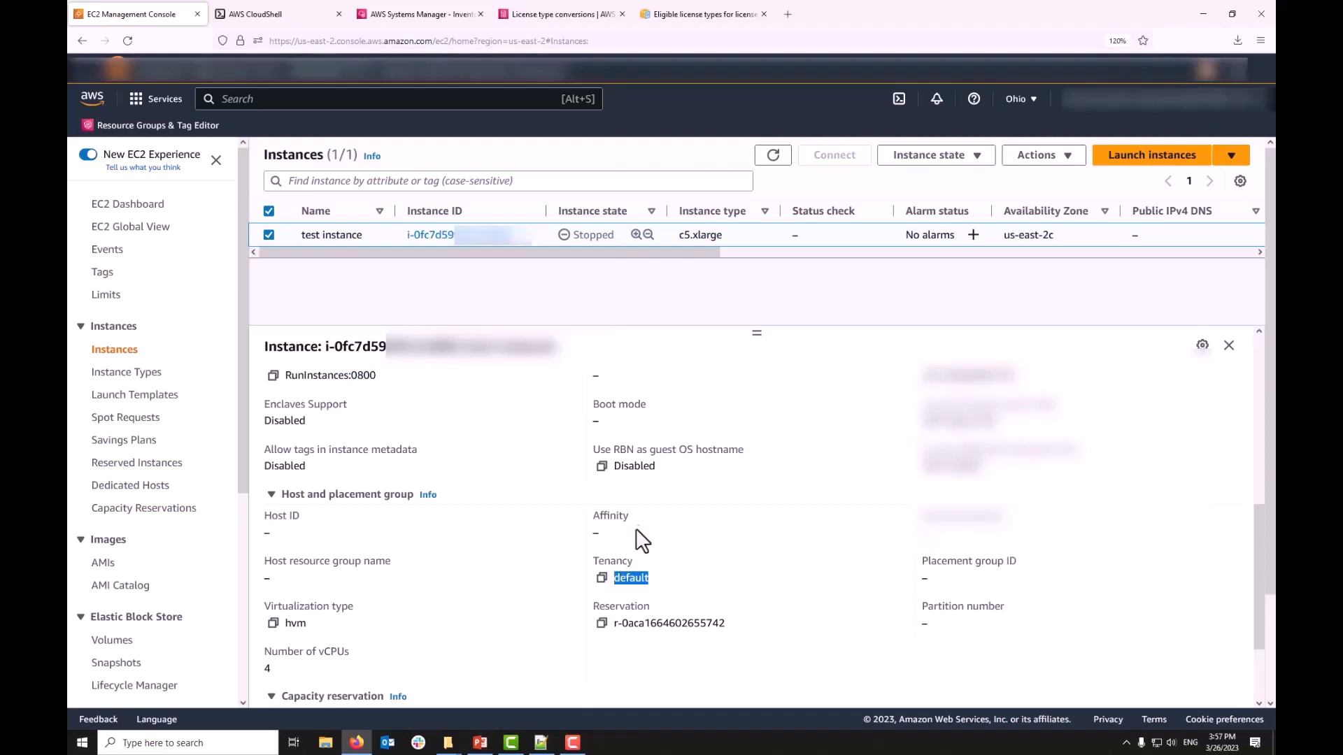
pyautogui.moveTo(129, 484)
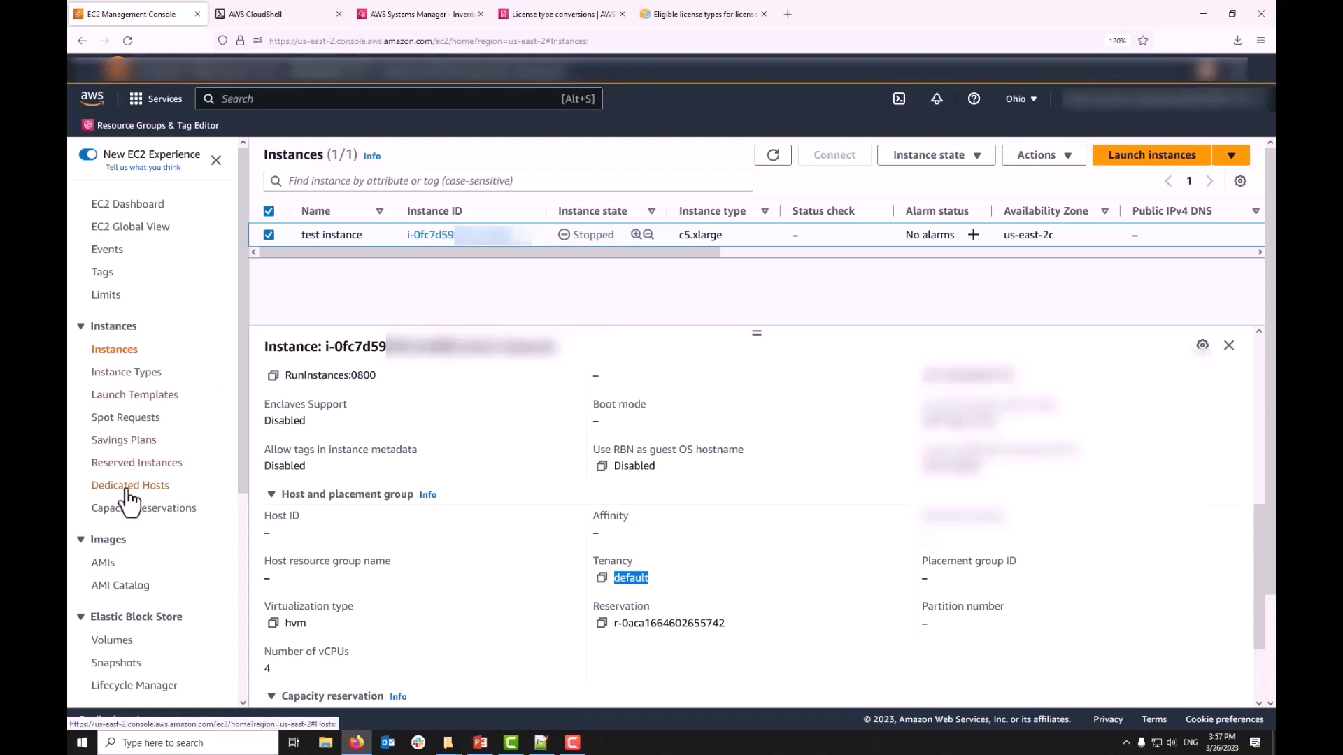
# - Open Dedicated Hosts and review the available c5 host in us-east-2c using 0/72 vCPUs
pyautogui.click(130, 485)
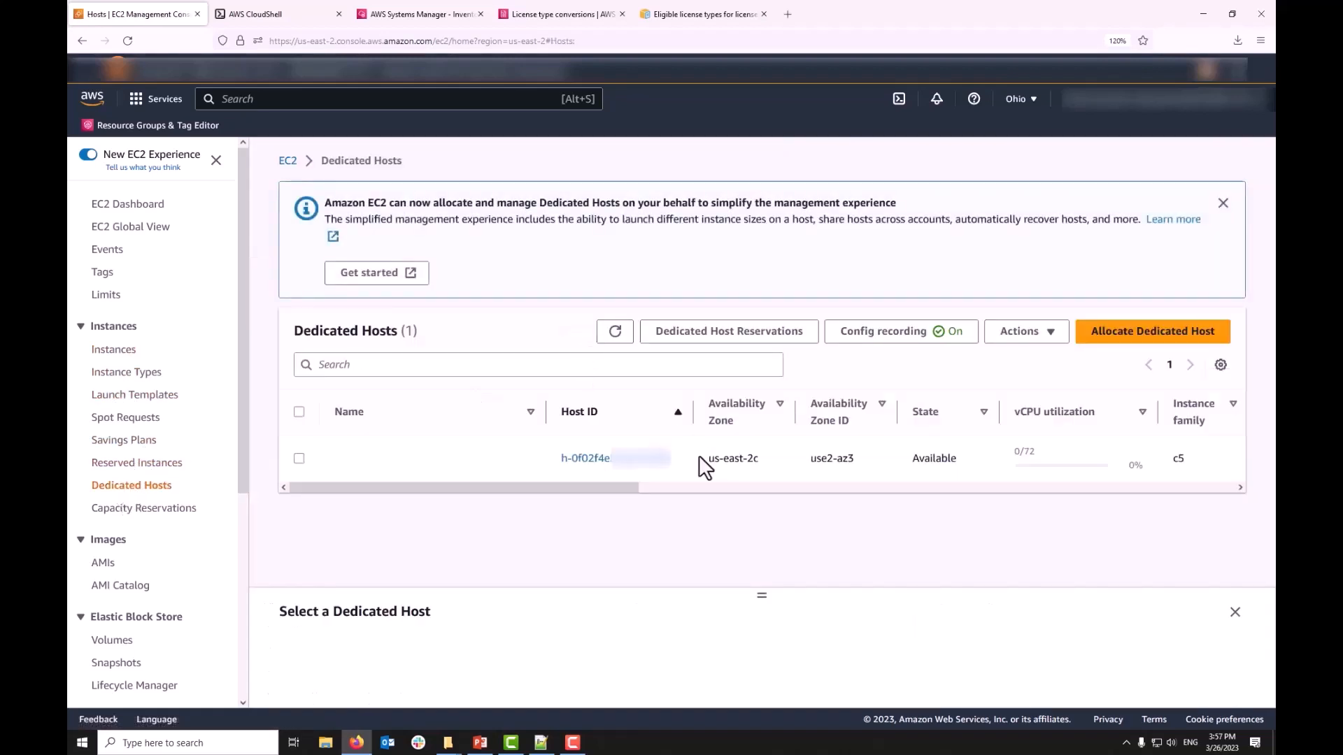
pyautogui.moveTo(752, 465)
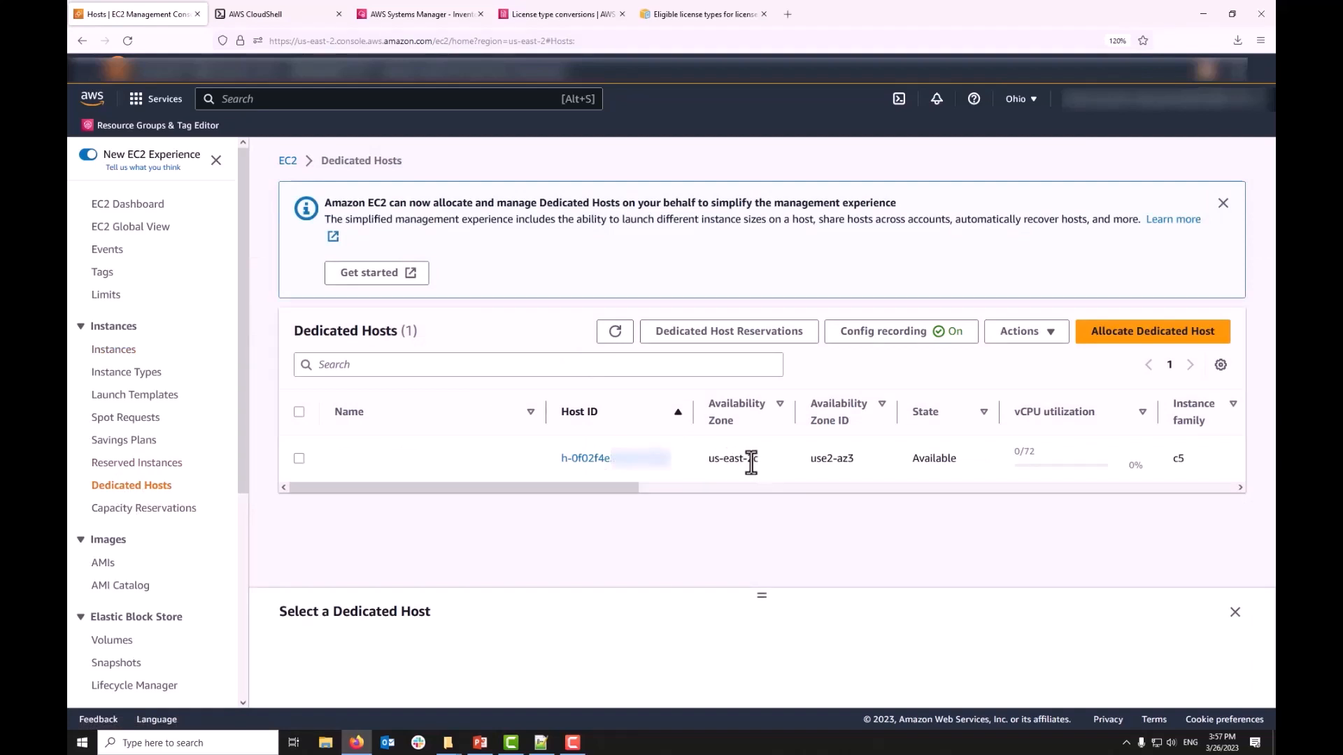
pyautogui.moveTo(1186, 471)
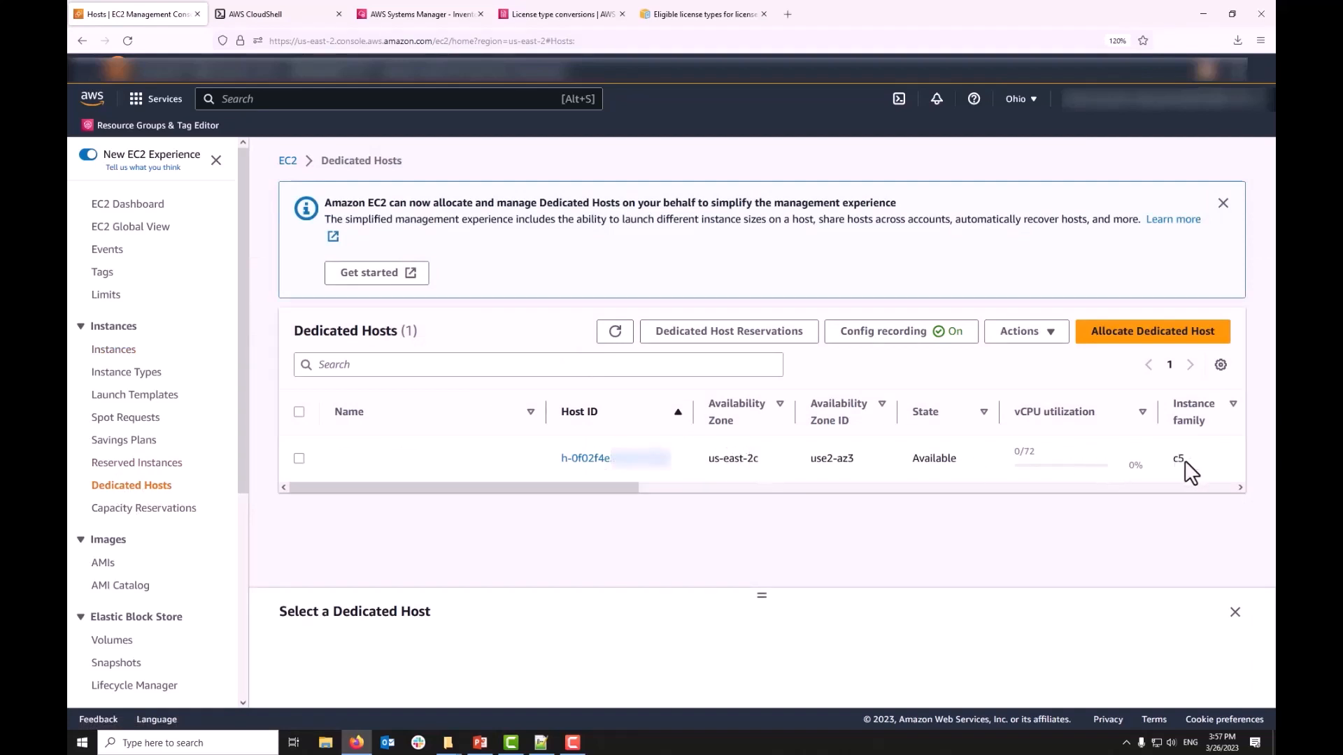
pyautogui.moveTo(152, 352)
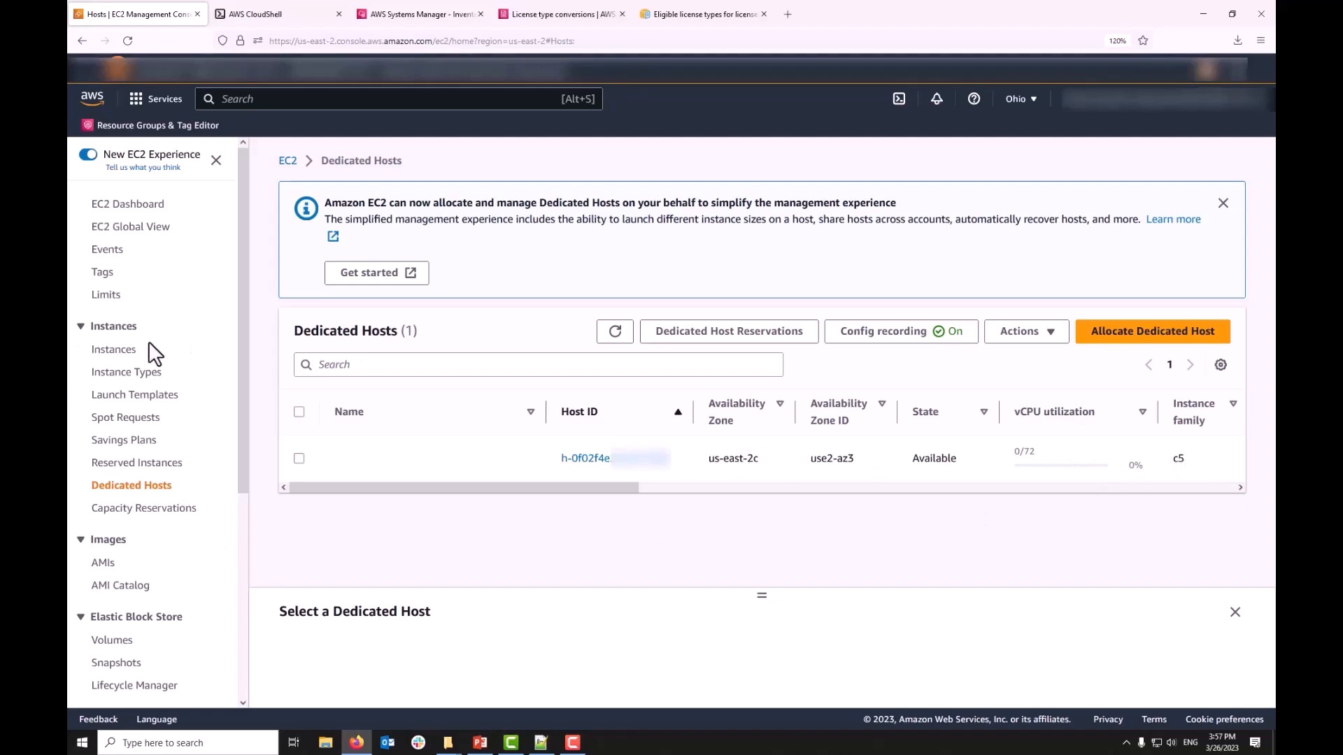
pyautogui.moveTo(631, 575)
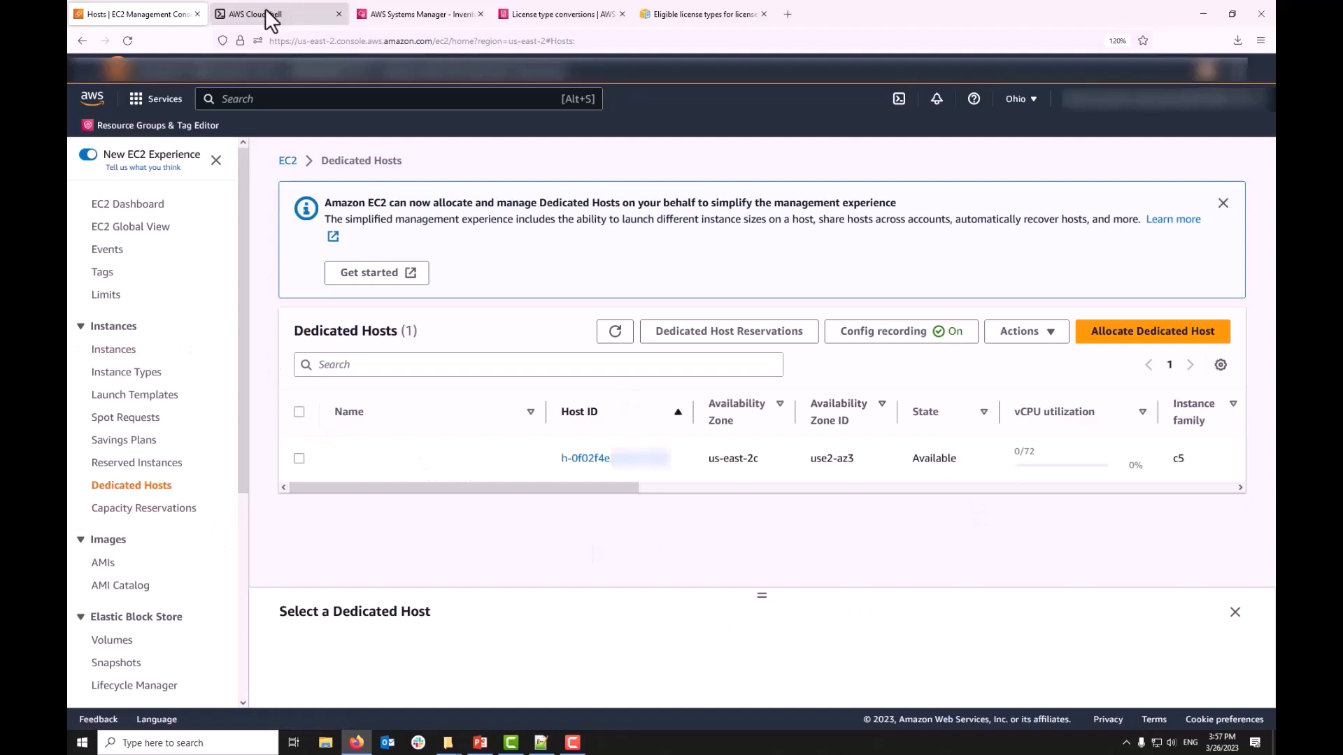
pyautogui.moveTo(268, 28)
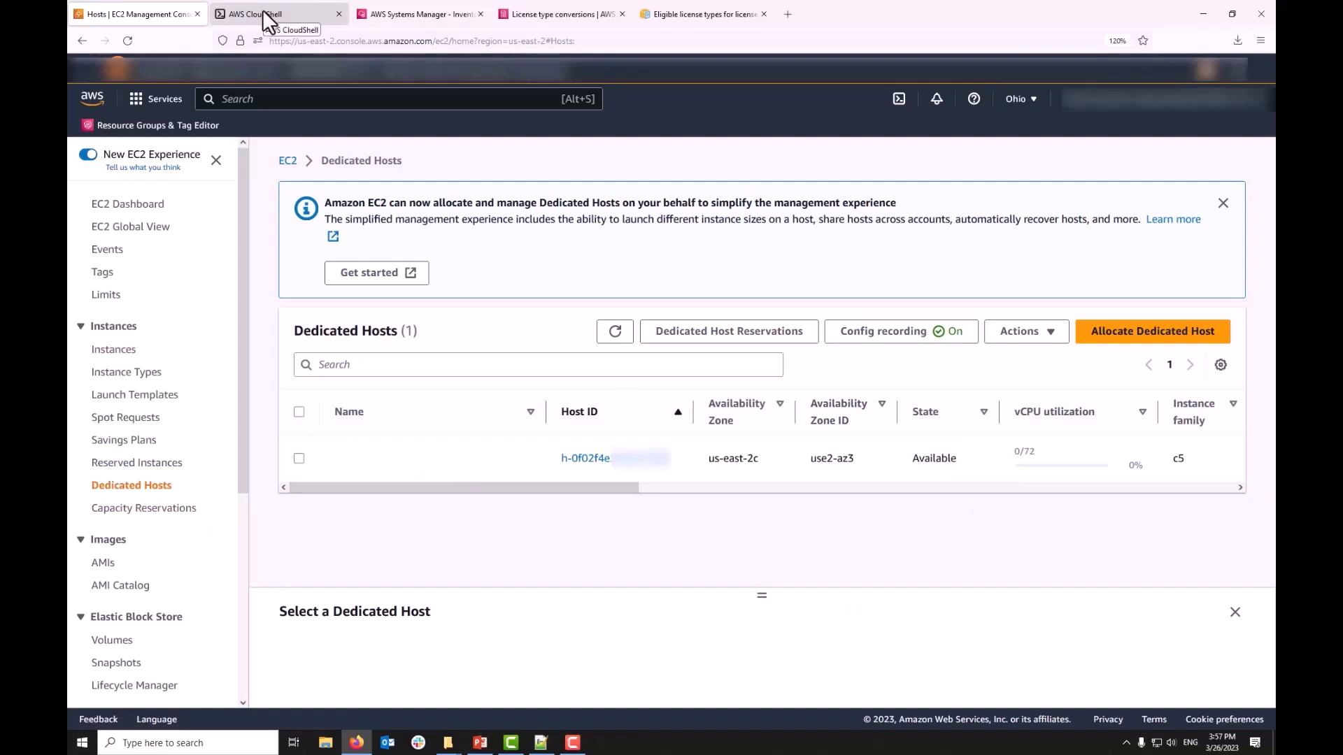
# - Switch to CloudShell to move the test instance onto the dedicated host with host affinity and tenancy
pyautogui.click(265, 14)
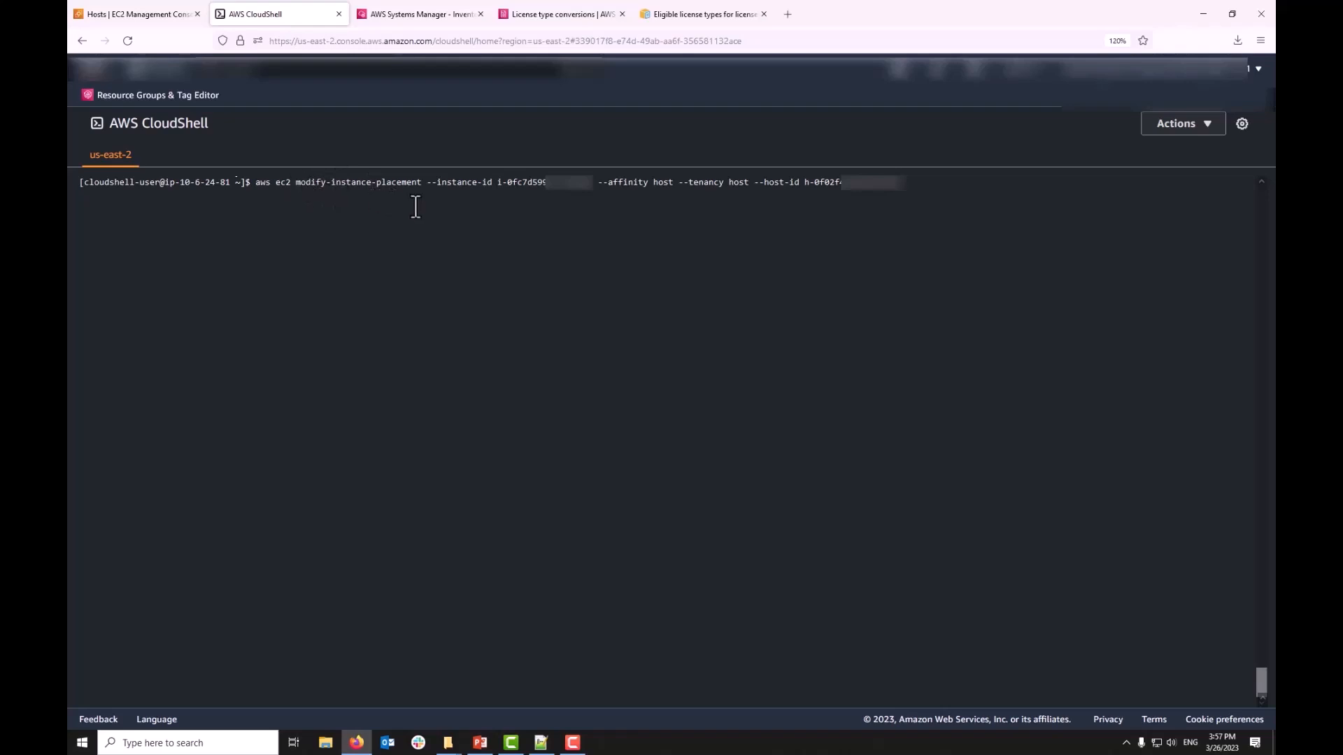
pyautogui.moveTo(591, 191)
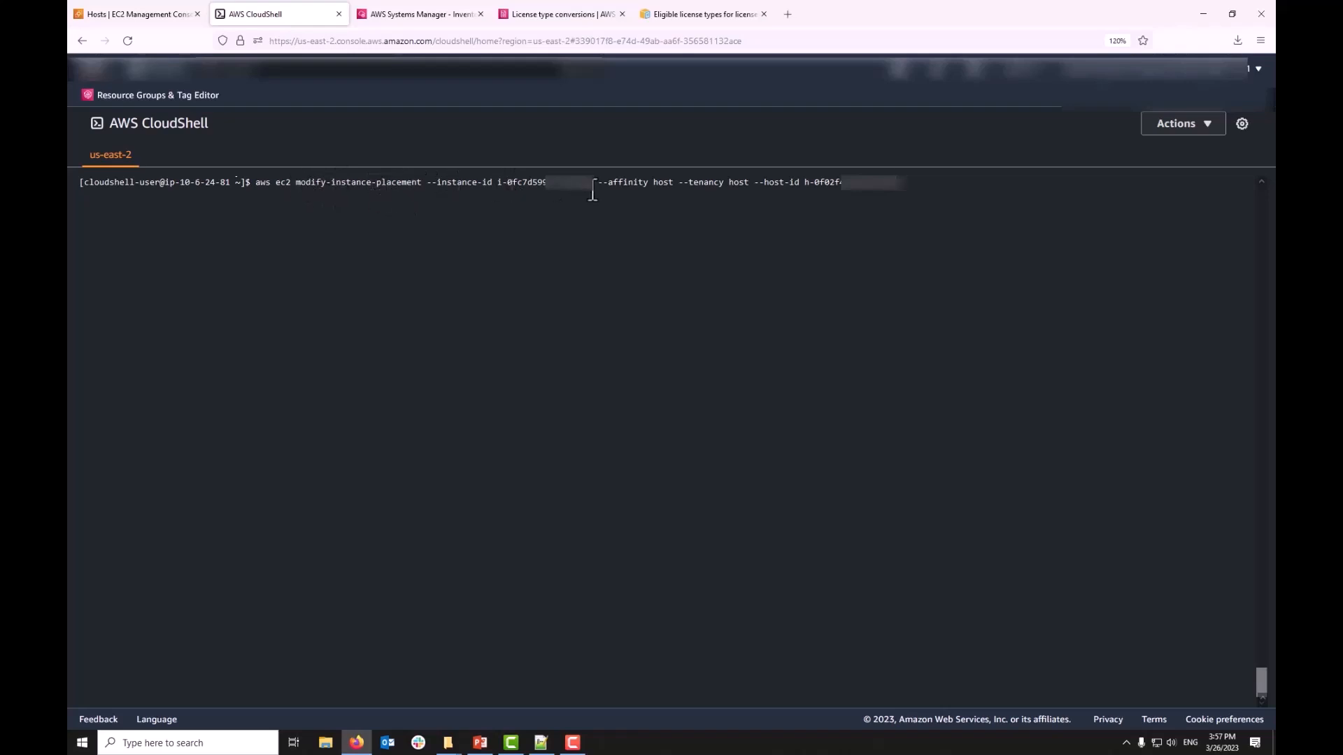
pyautogui.moveTo(890, 194)
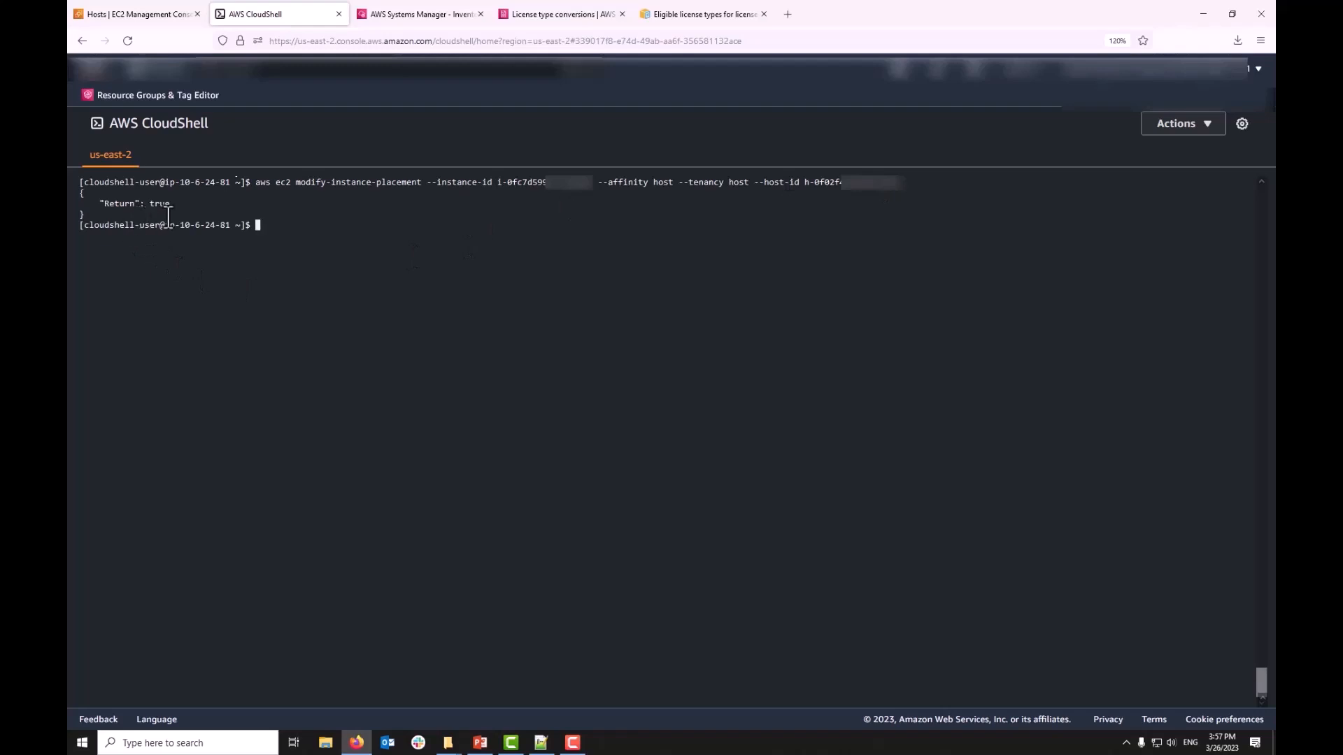
# - Check the test instance's Host and placement group details in the EC2 console for the dedicated host
pyautogui.click(133, 14)
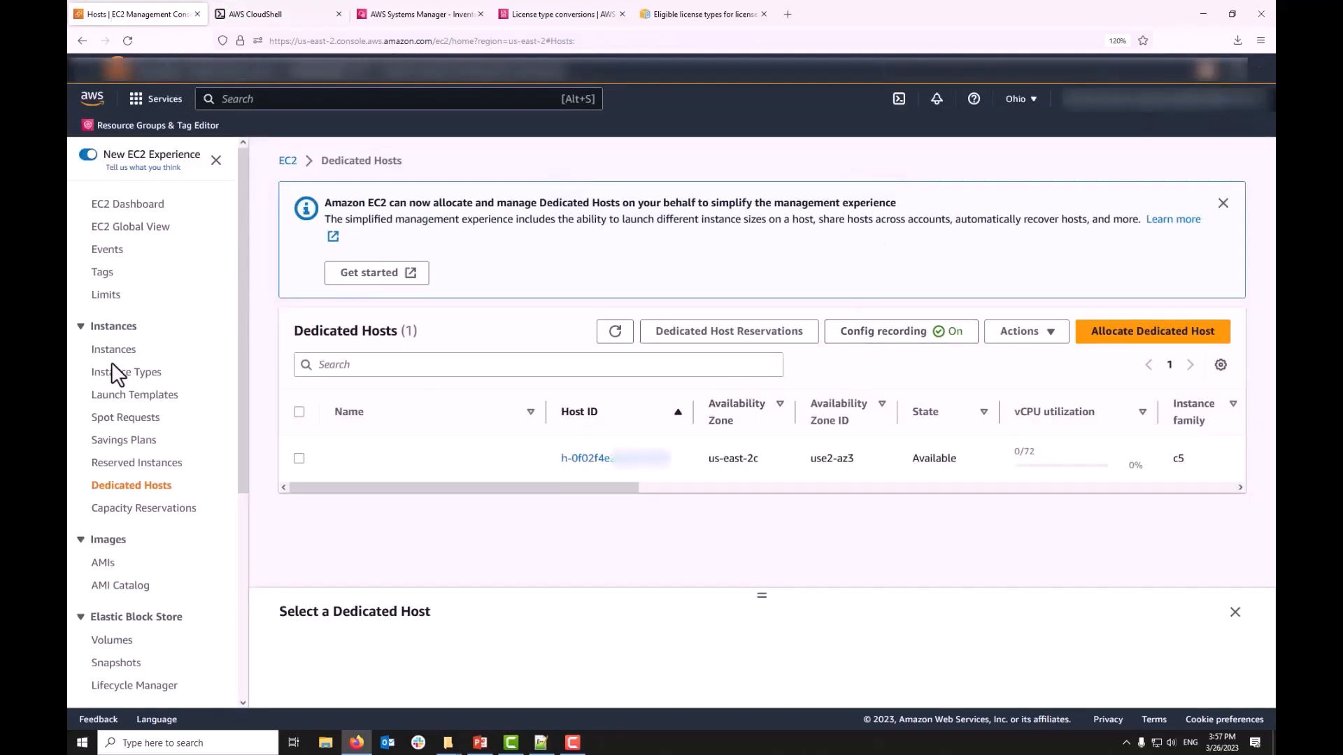
pyautogui.click(114, 349)
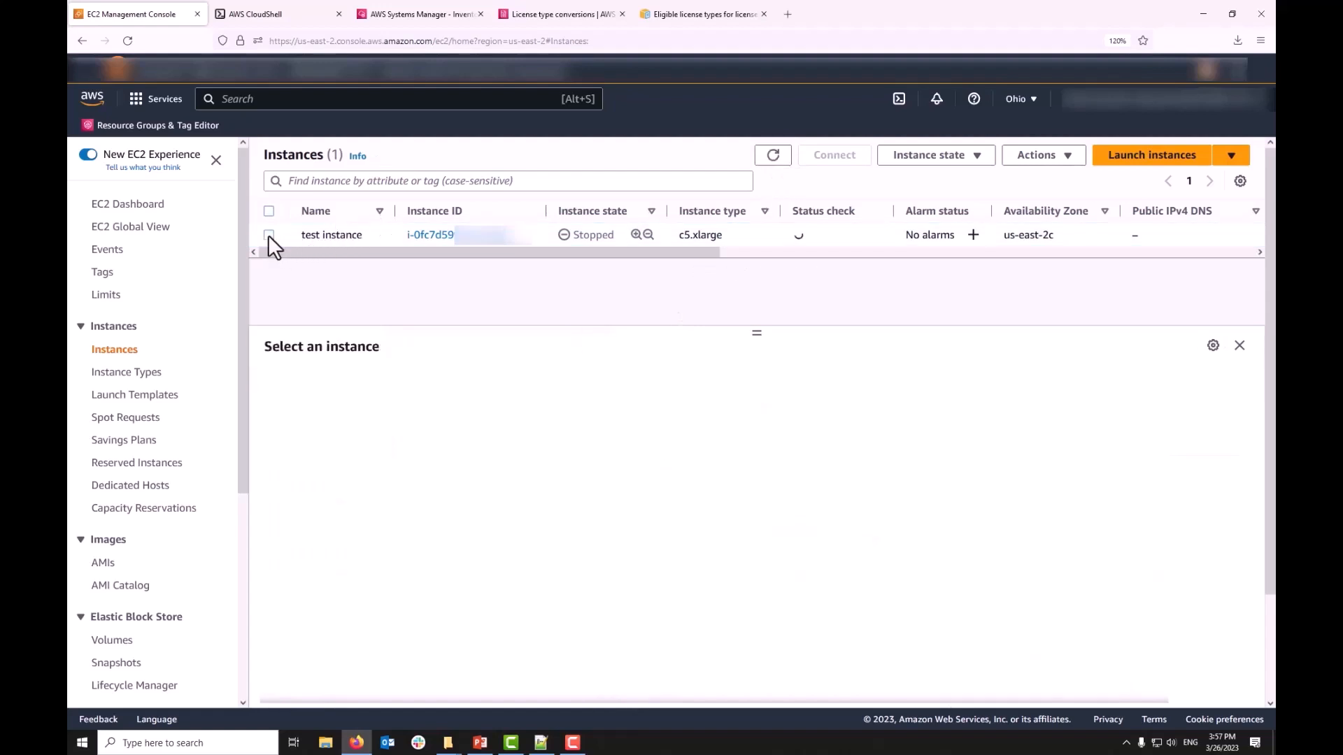
pyautogui.click(268, 235)
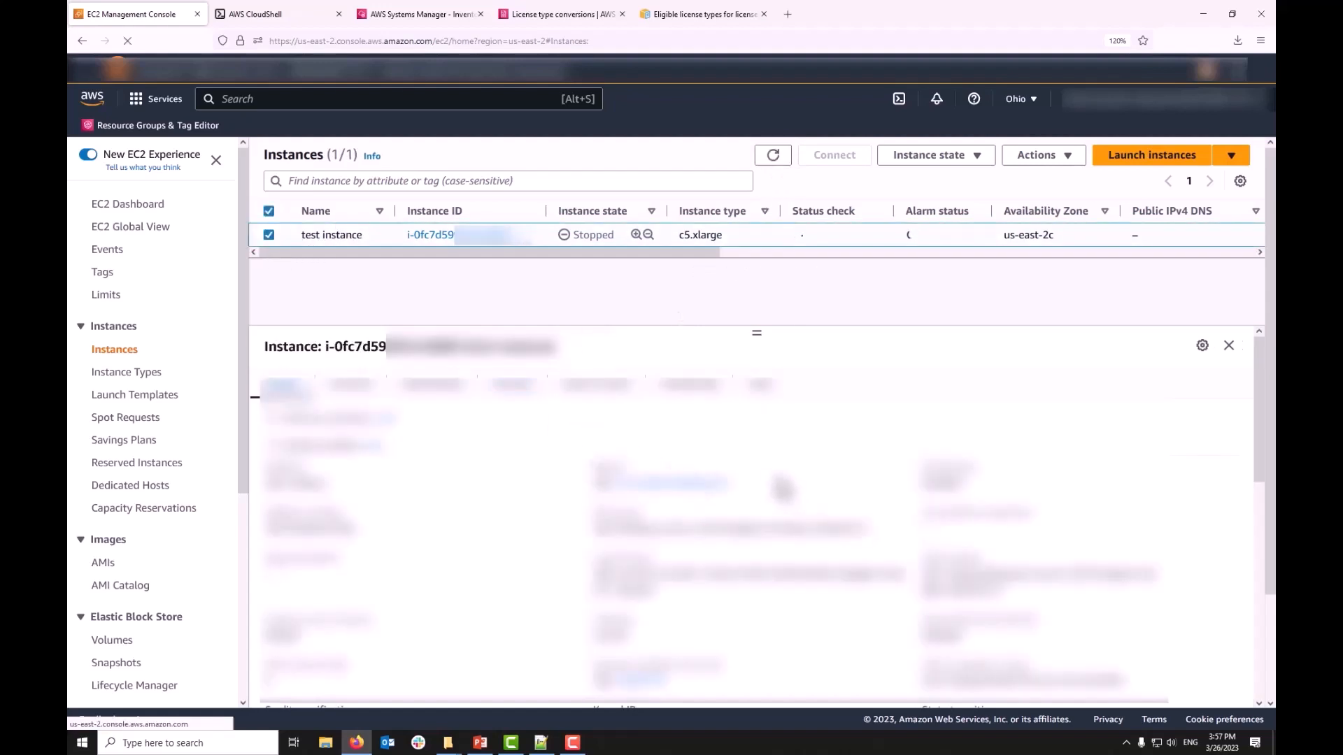
pyautogui.scroll(-3)
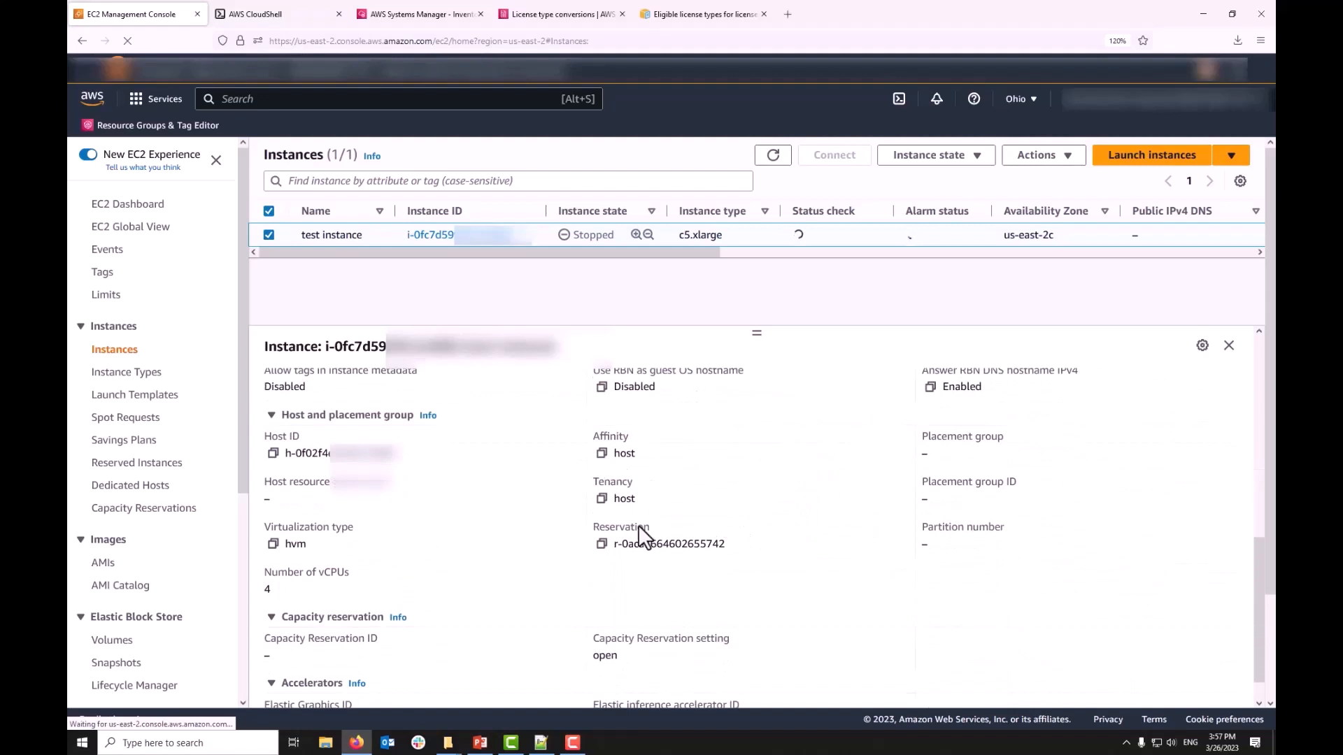